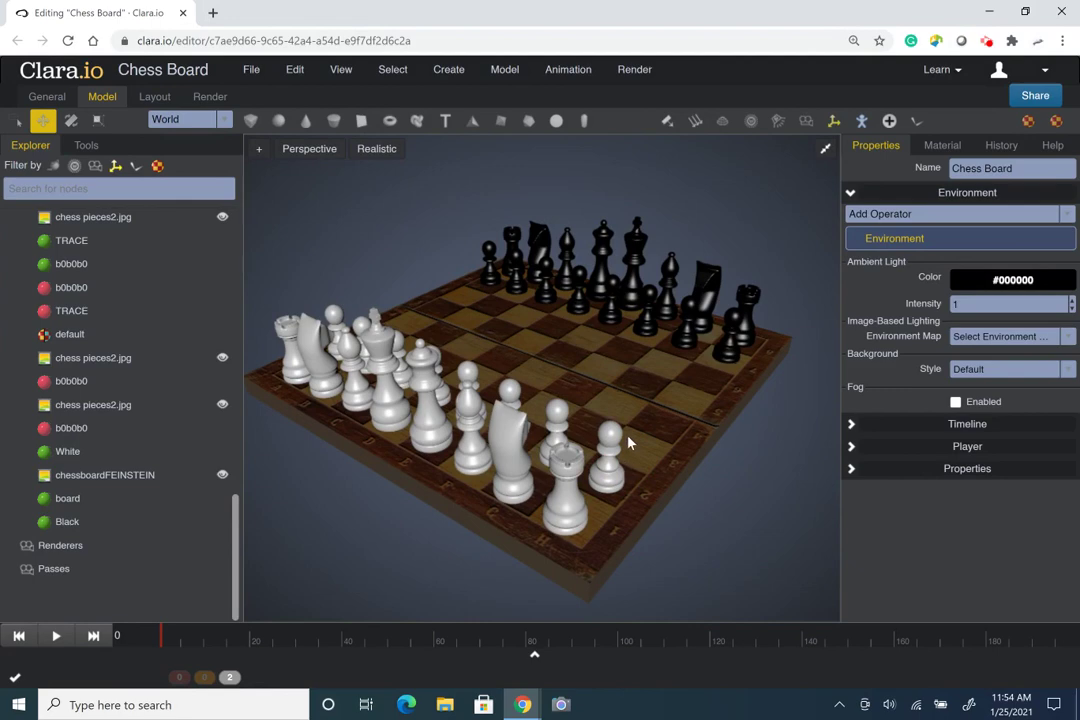
mouse_move(710, 223)
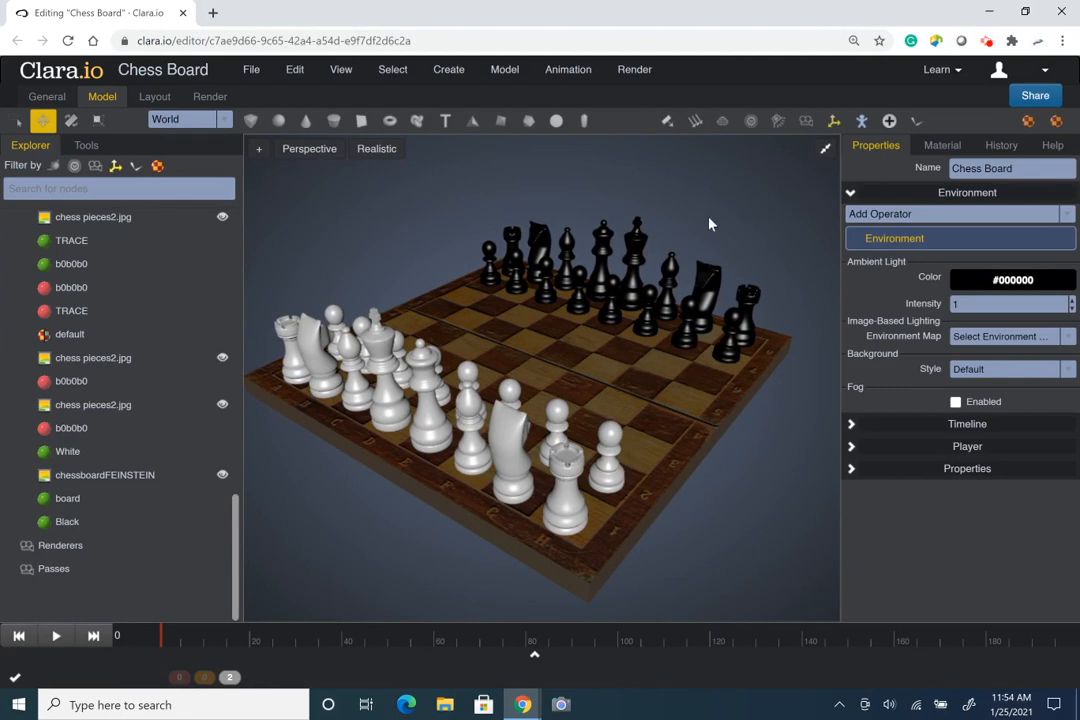
mouse_move(726, 233)
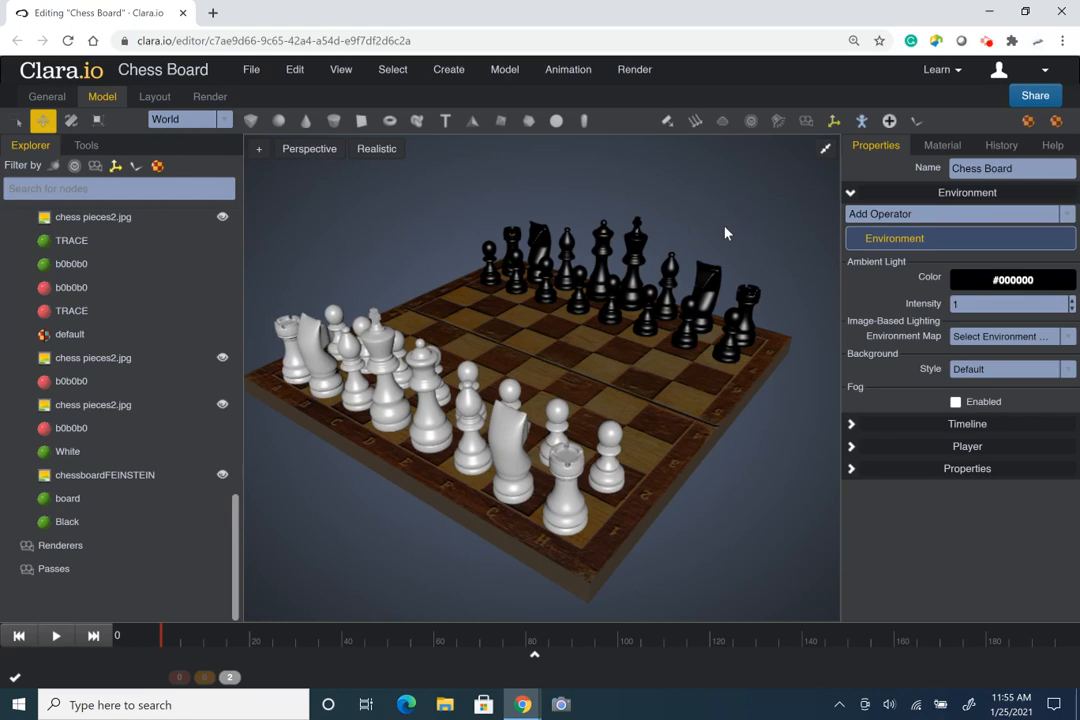
mouse_move(760, 479)
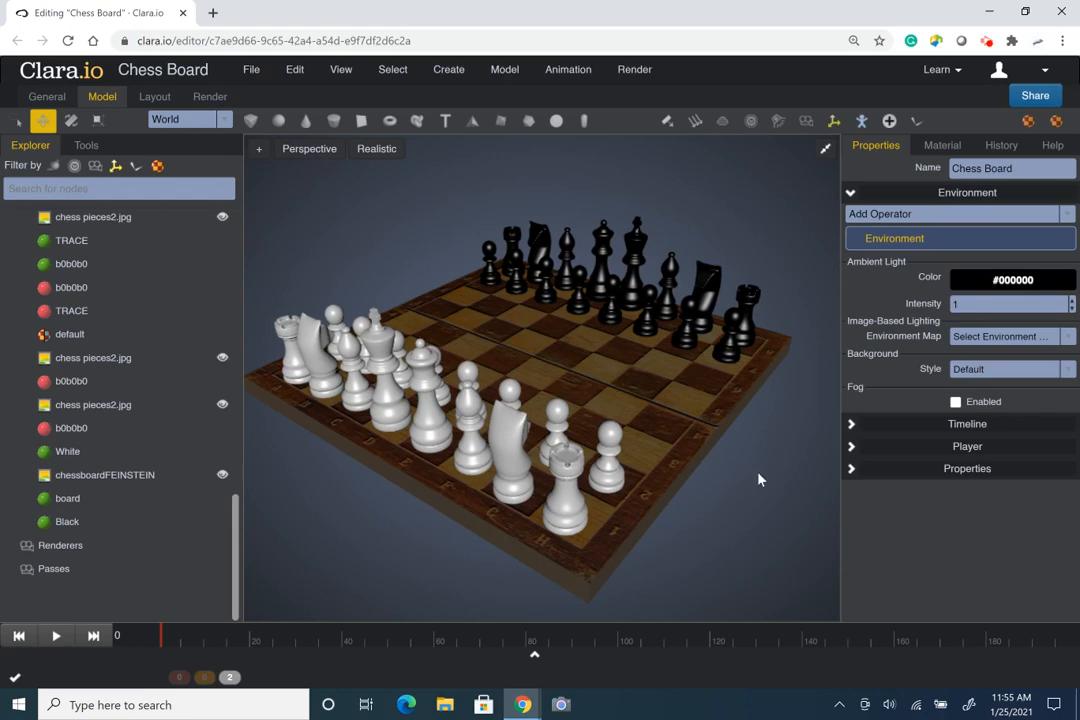
mouse_move(792, 478)
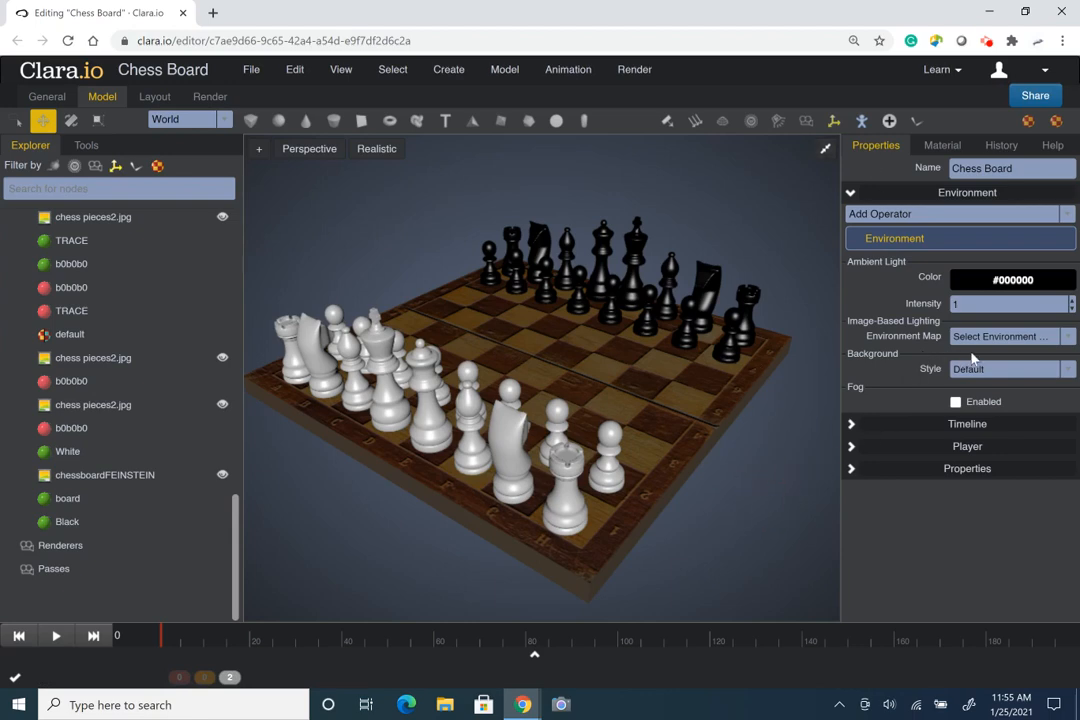
Set the Background Style to Color #000000 (black) and orbit the view.
left_click(1010, 369)
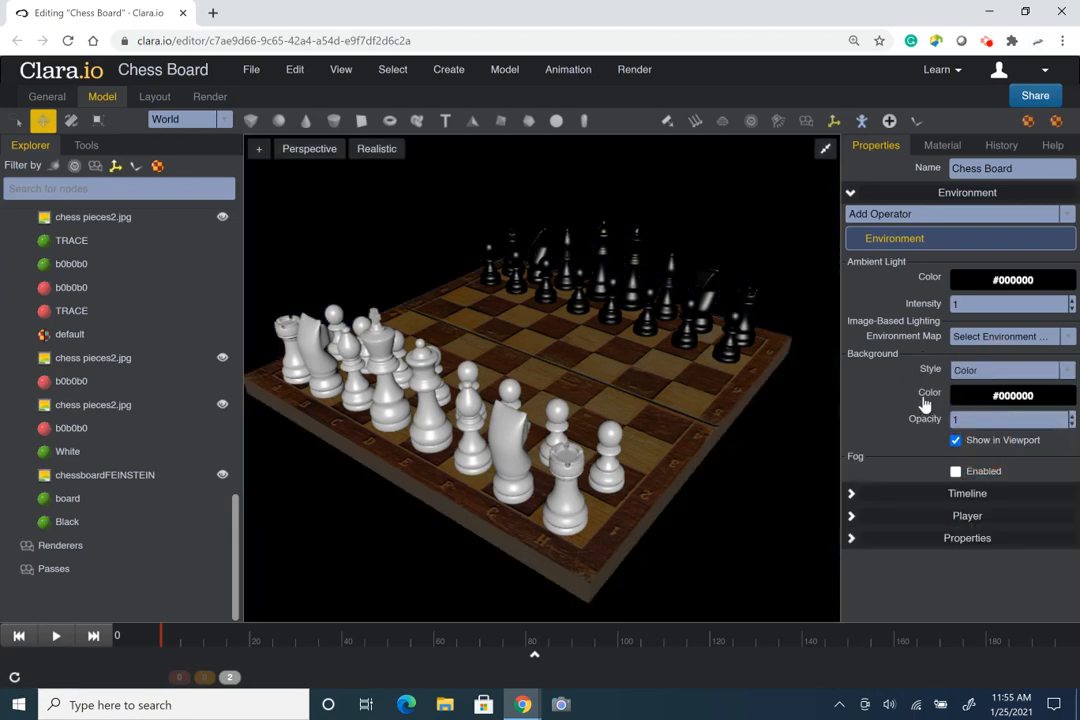
left_click(1012, 395)
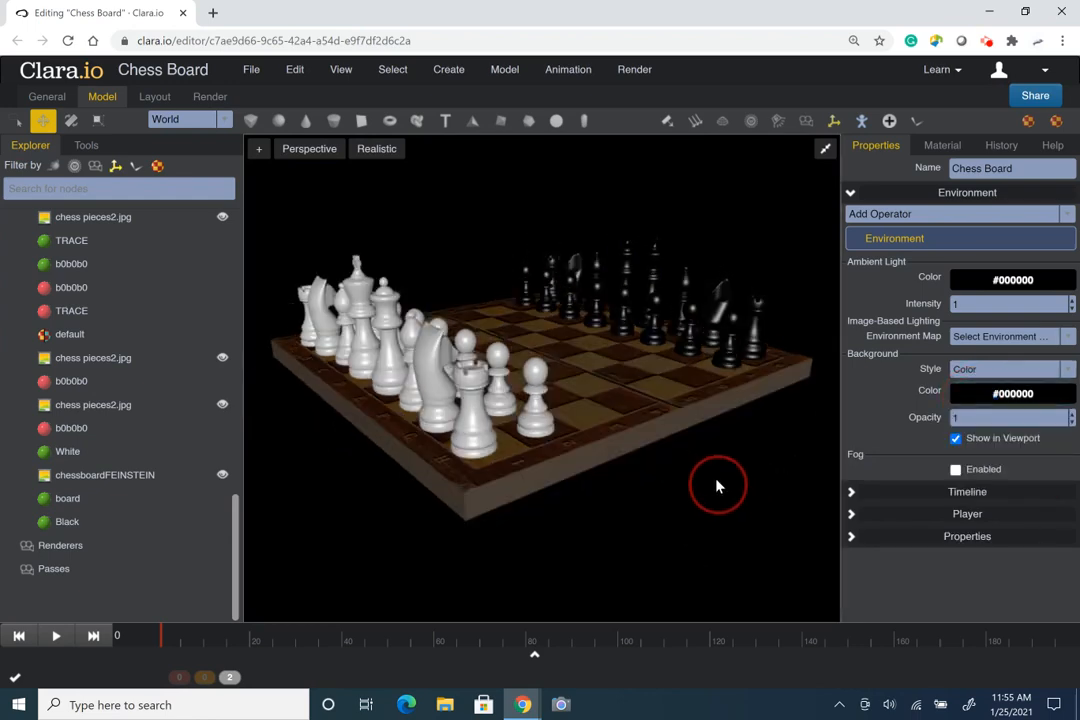
left_click_drag(717, 486, 670, 508)
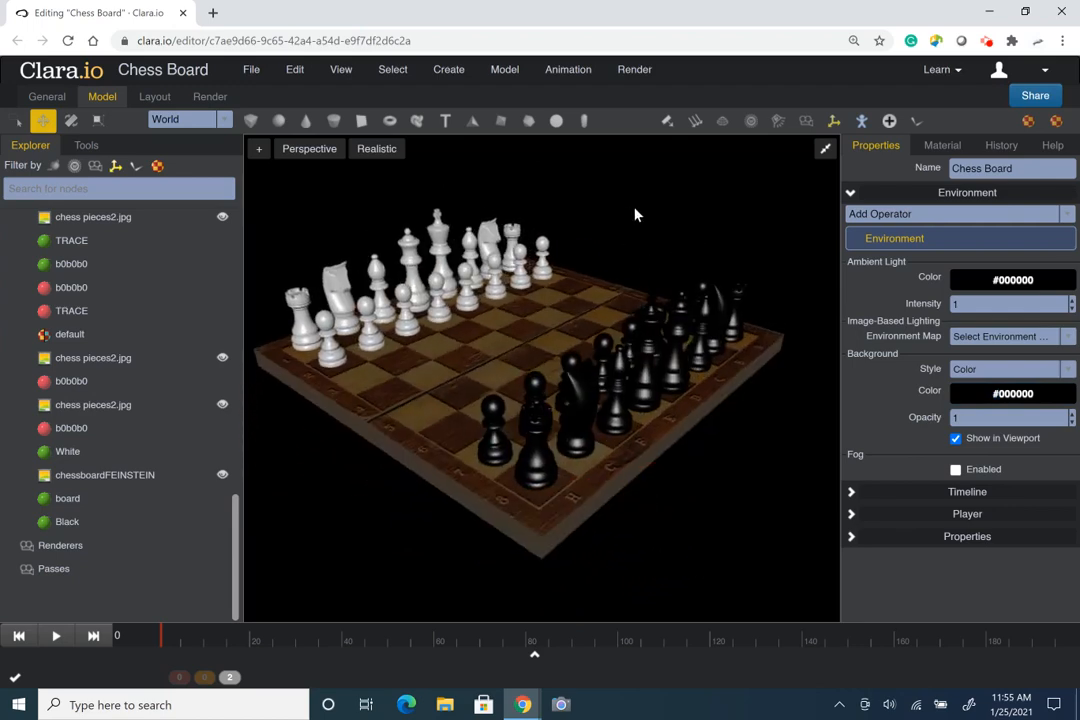
Add a Render light preset and orbit to inspect the newly lit board.
left_click(634, 69)
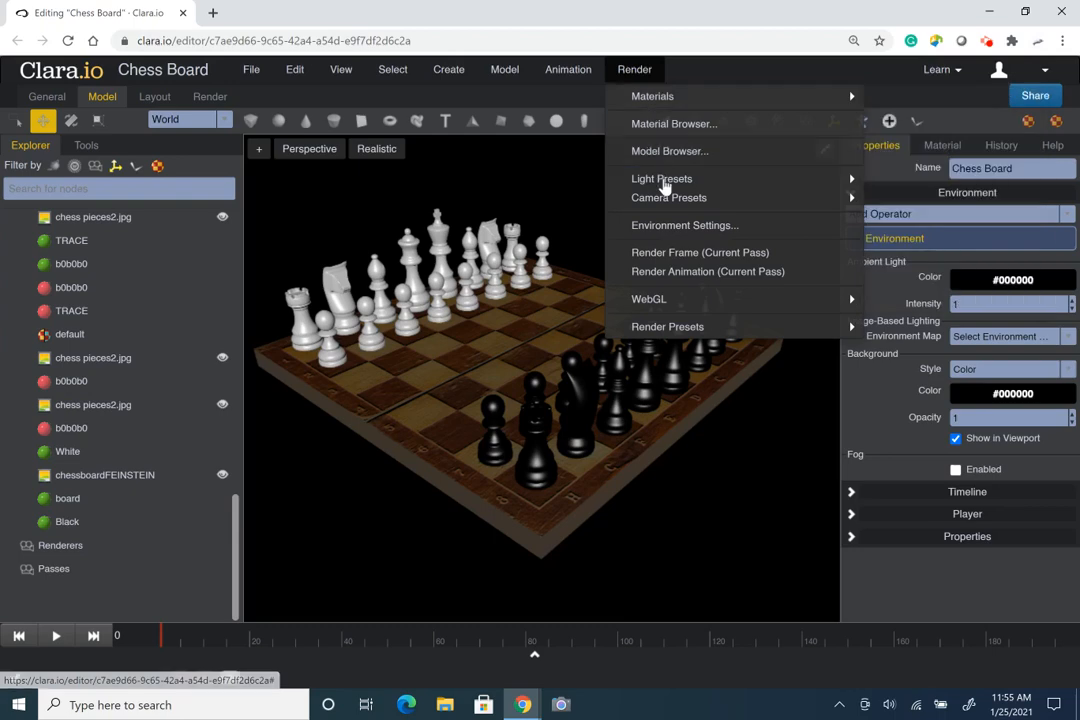
mouse_move(664, 178)
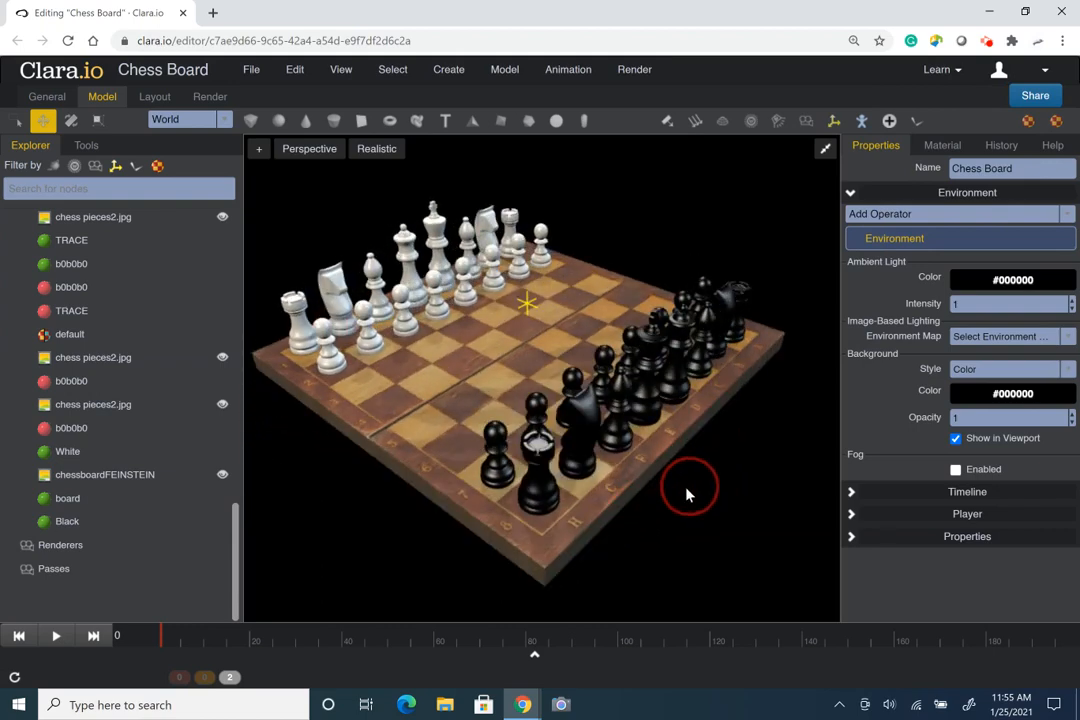
left_click_drag(690, 490, 697, 507)
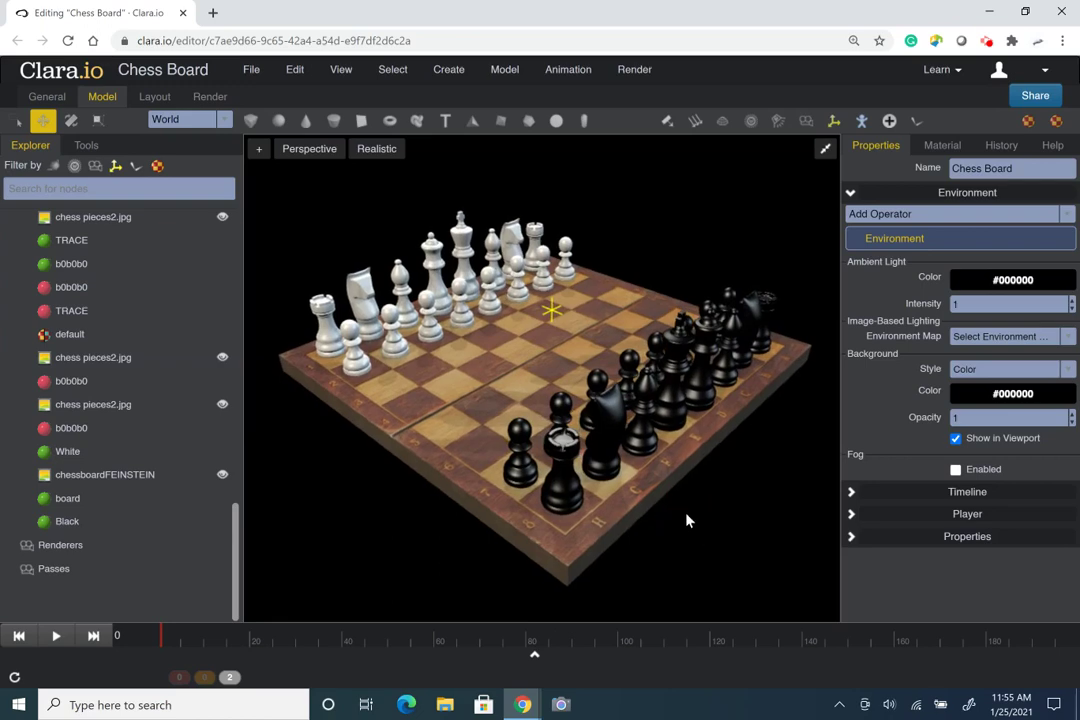
mouse_move(859, 454)
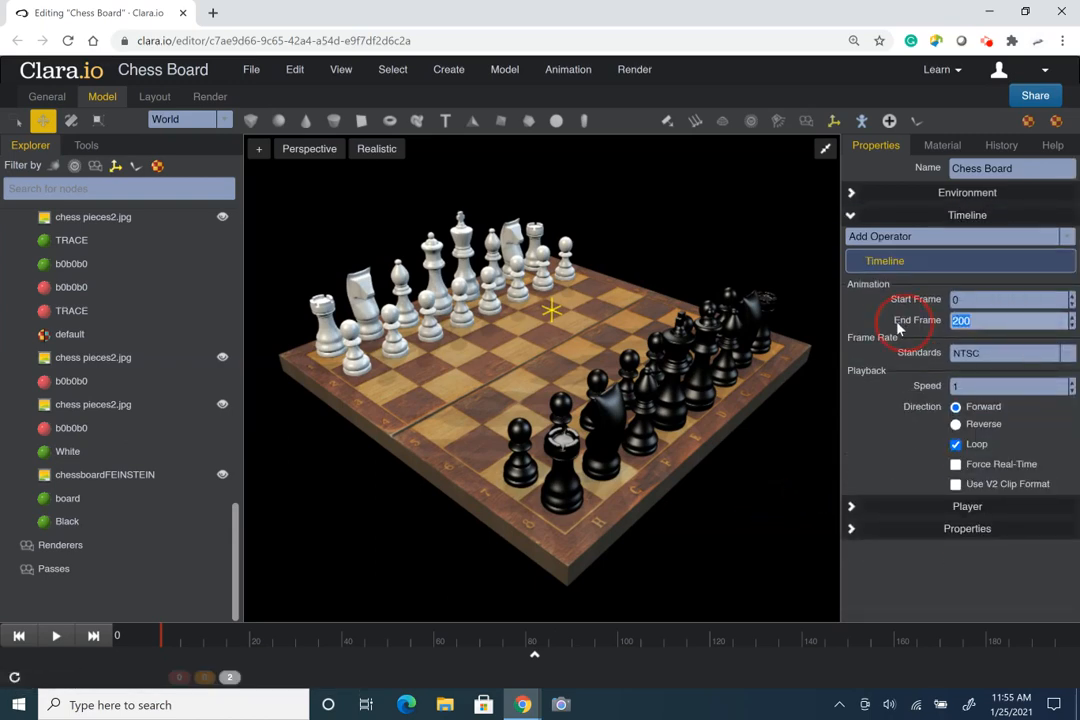
Set the timeline End Frame to 300, then orbit and zoom toward the white pawns.
type("300")
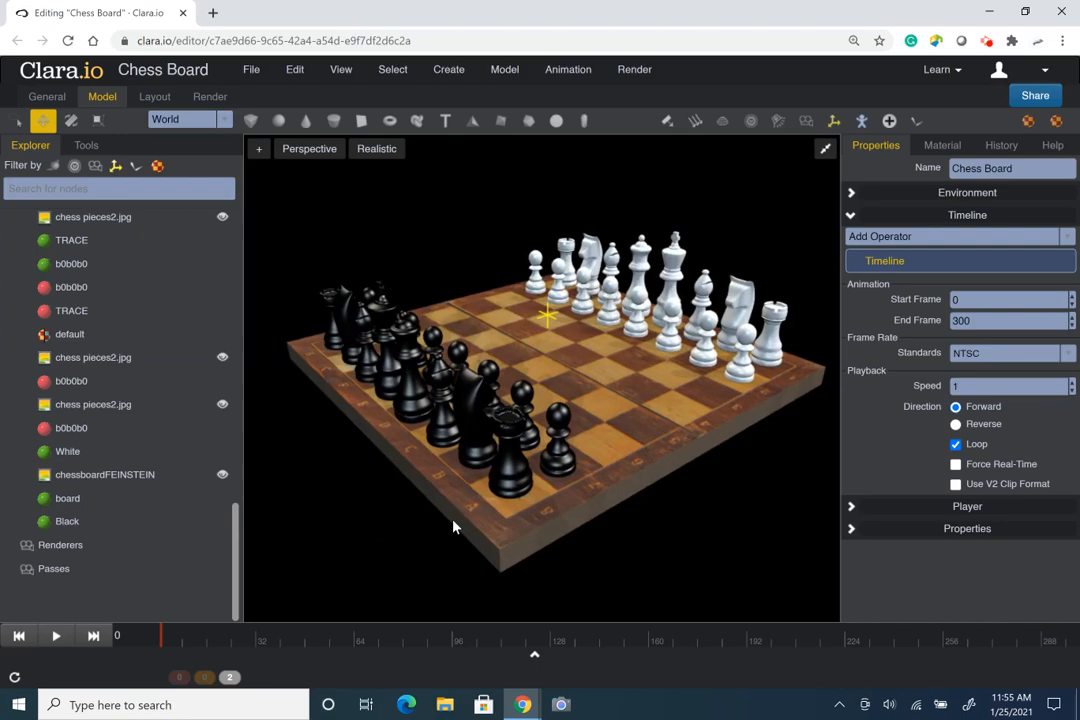
left_click_drag(453, 527, 400, 520)
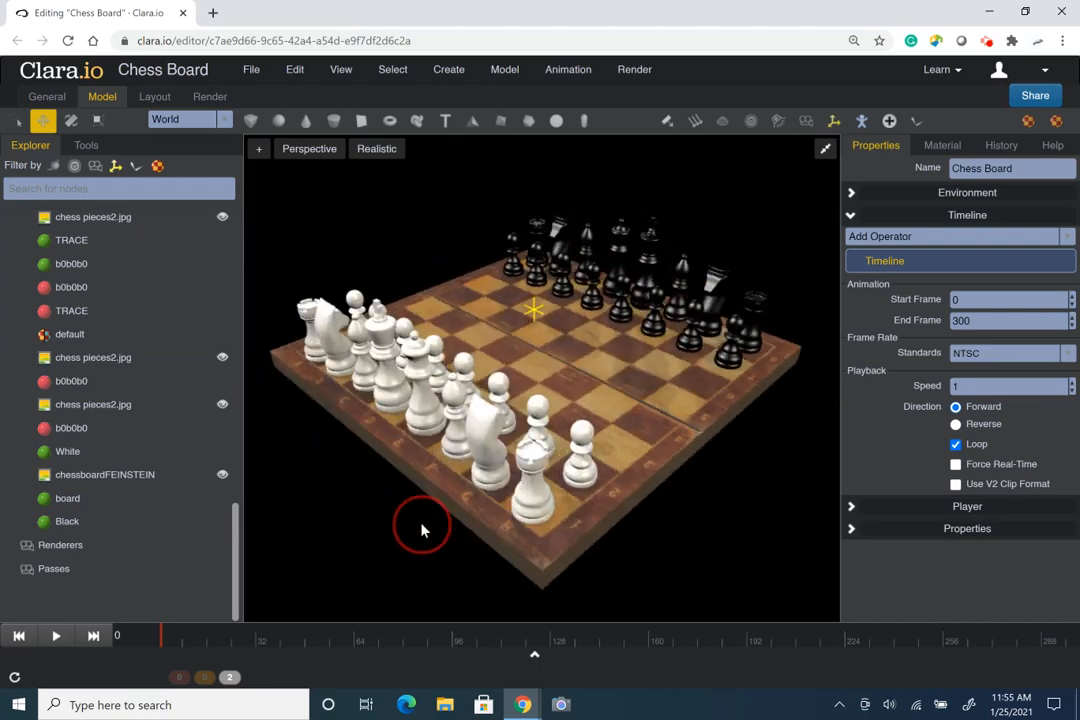
left_click_drag(420, 525, 500, 527)
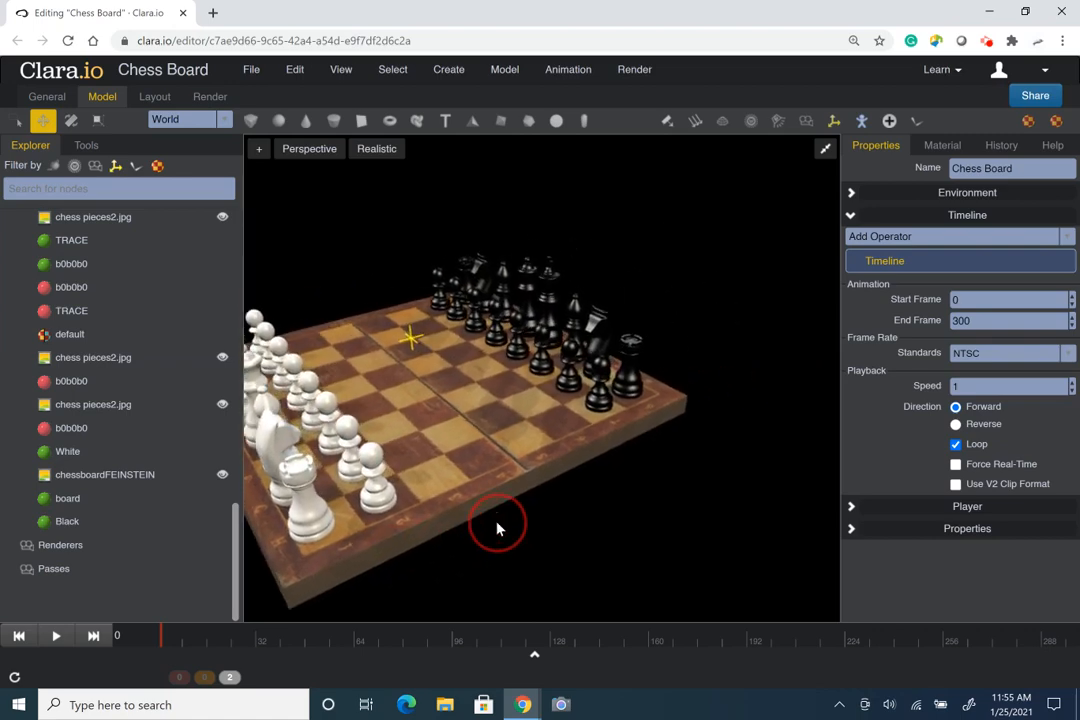
left_click_drag(500, 520, 517, 483)
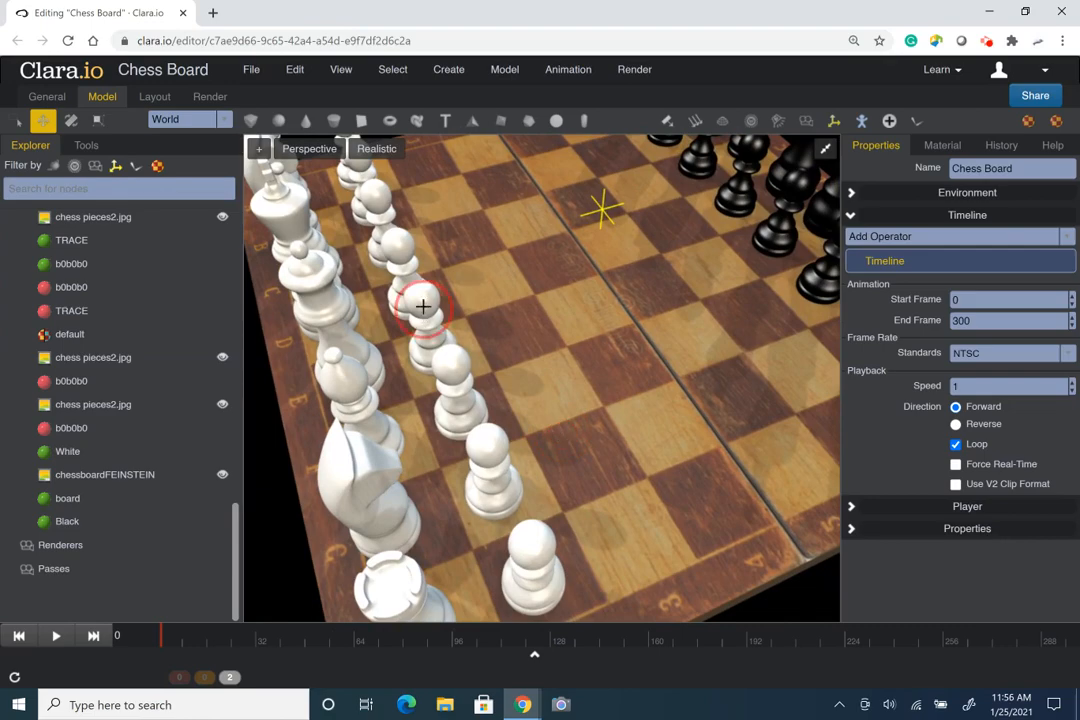
Keyframe Pawn7 moving forward along Z from frame 0 to frame 16, then scrub to preview.
left_click(422, 306)
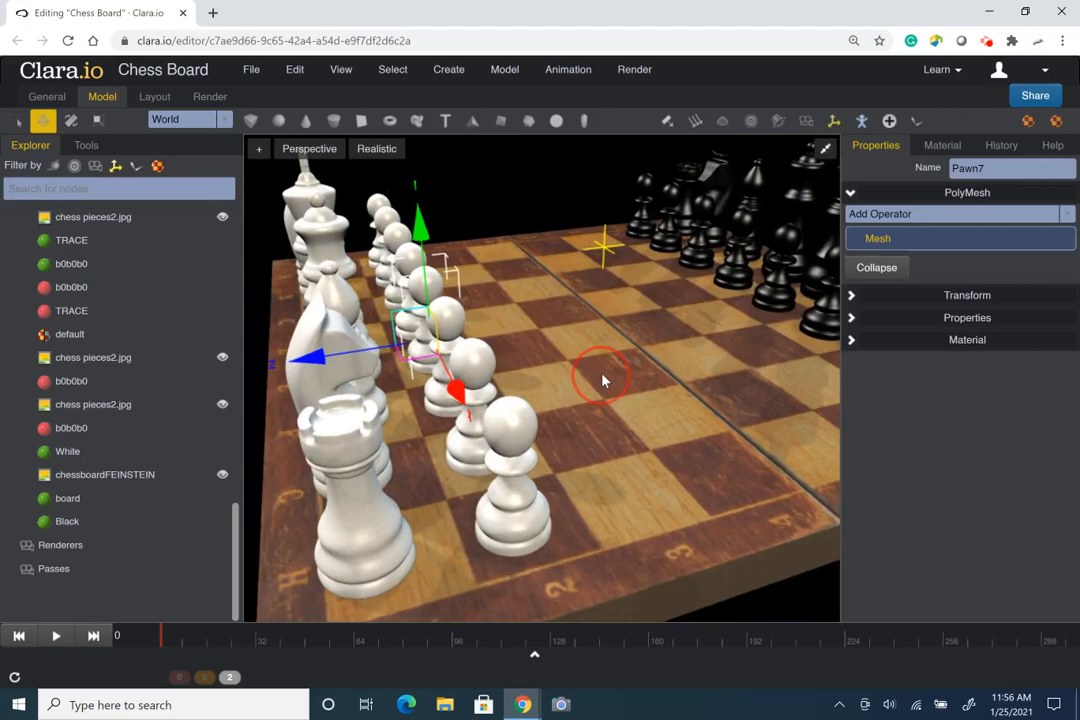
left_click_drag(600, 380, 440, 550)
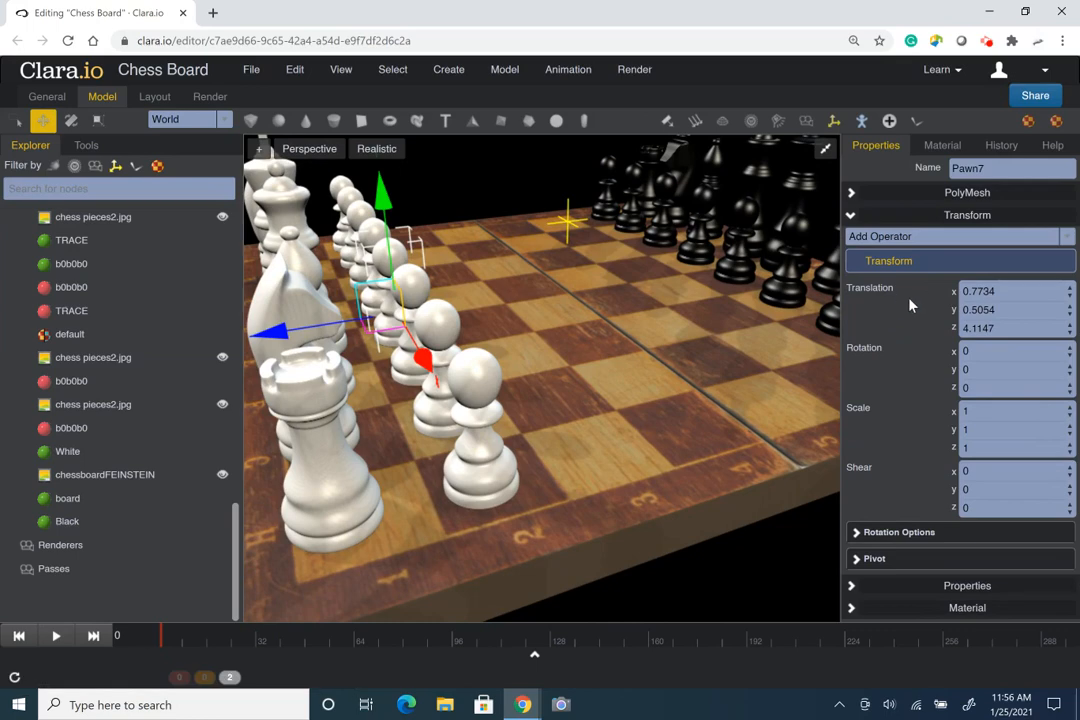
mouse_move(910, 318)
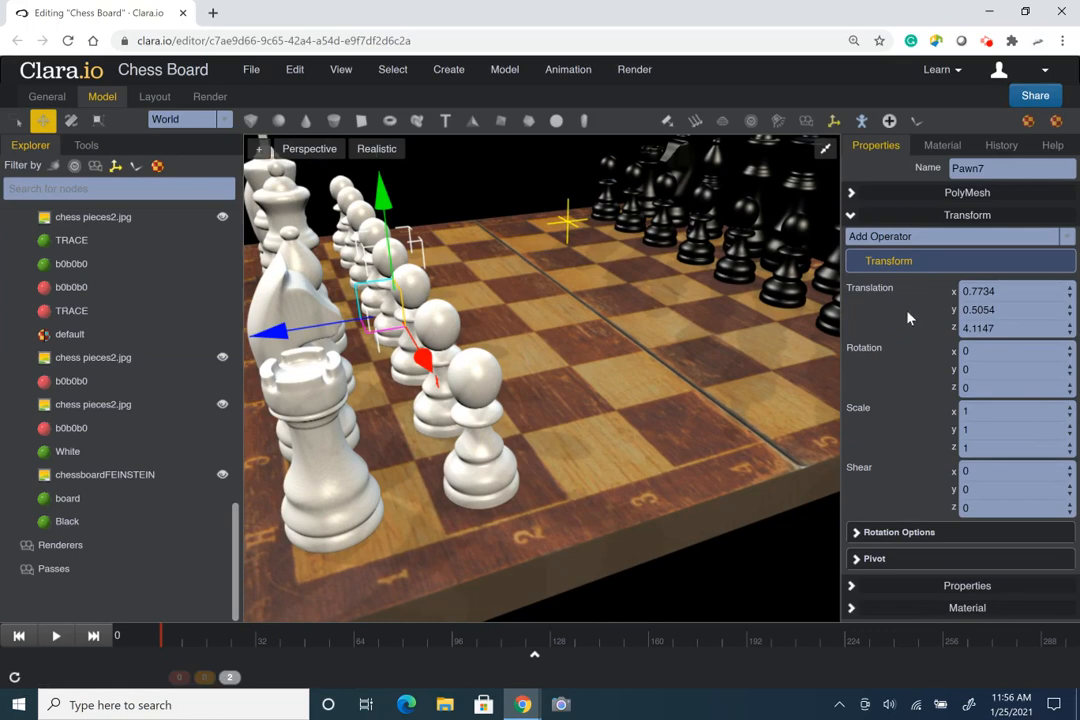
mouse_move(960, 328)
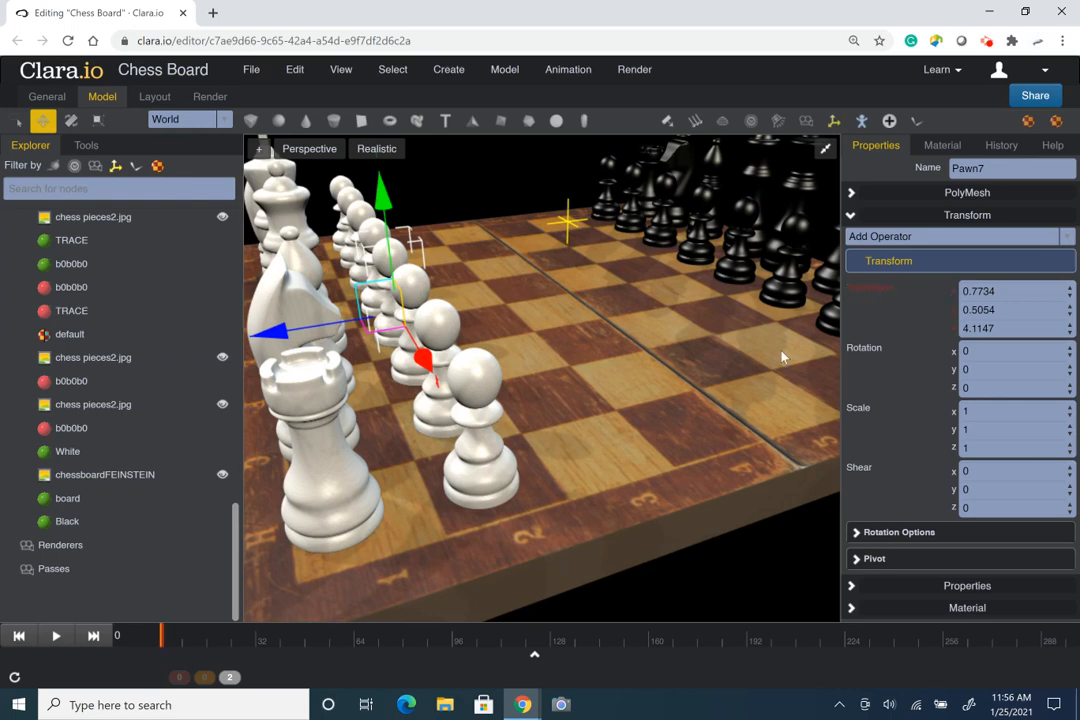
mouse_move(390, 440)
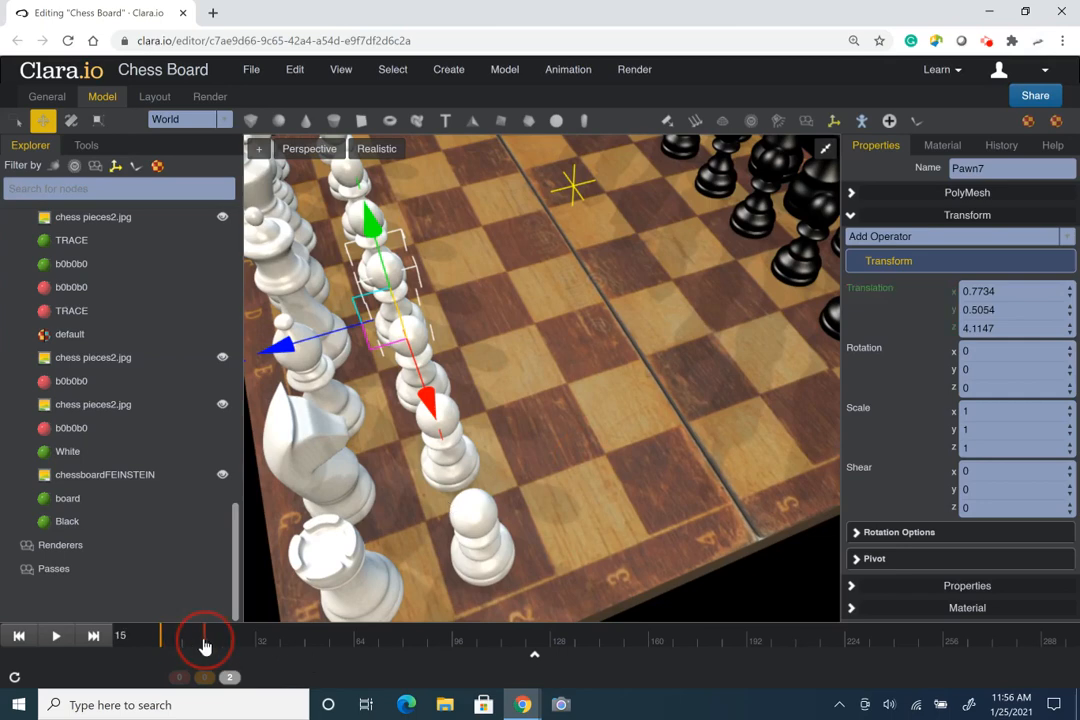
left_click_drag(205, 640, 210, 650)
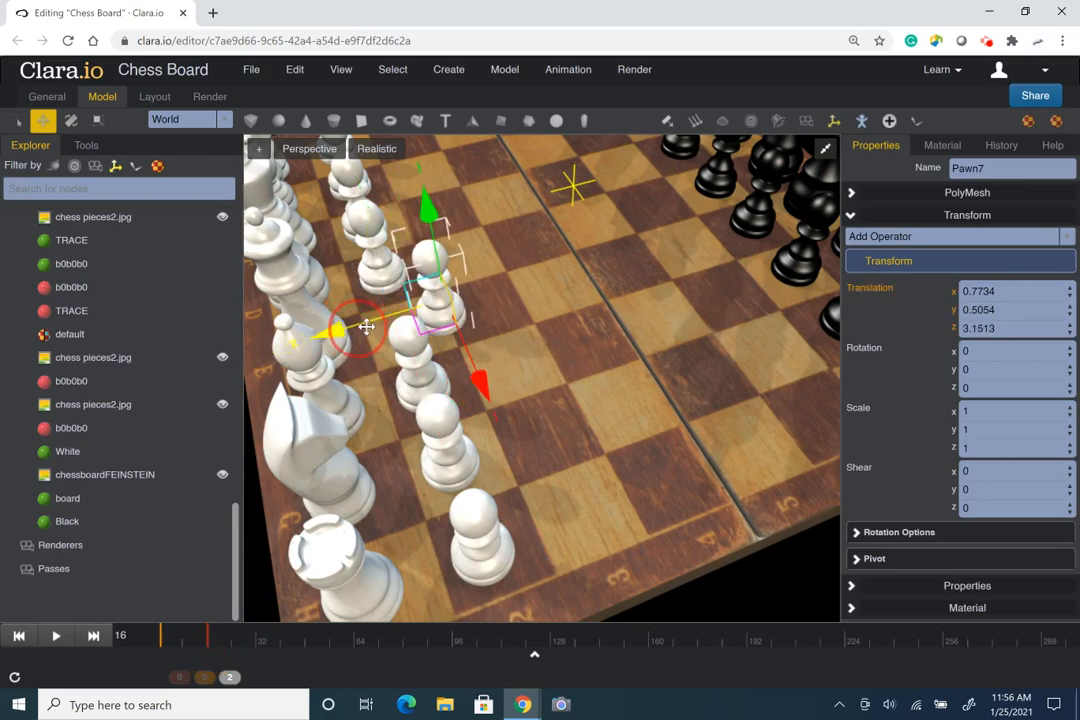
left_click_drag(365, 327, 413, 331)
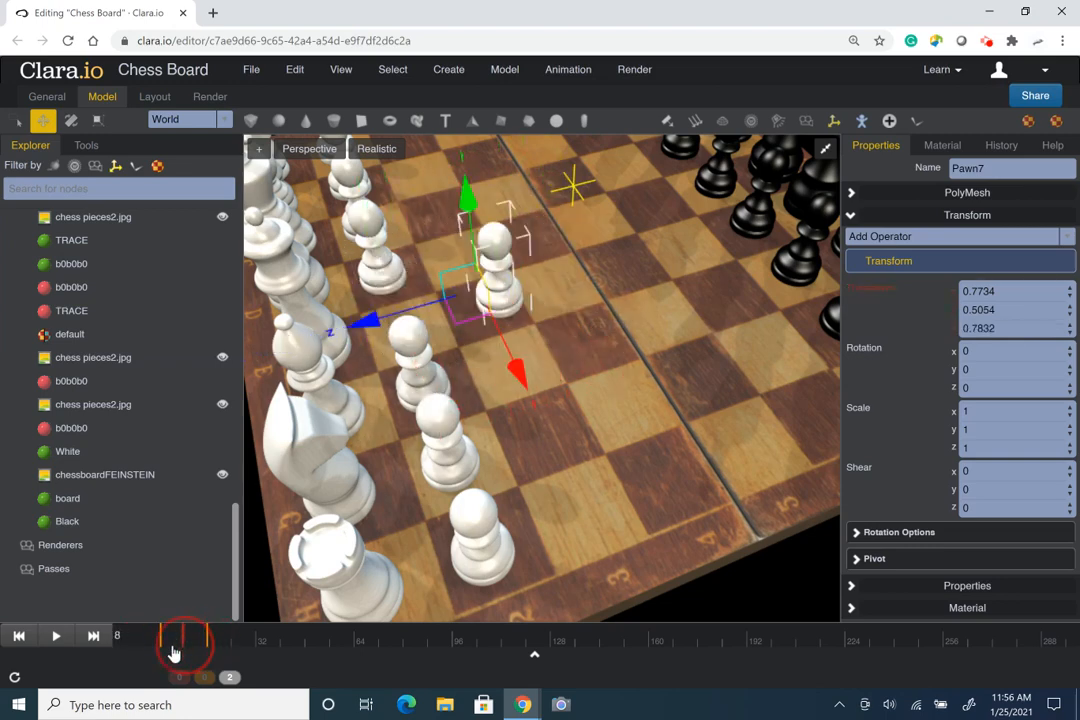
left_click_drag(185, 635, 230, 635)
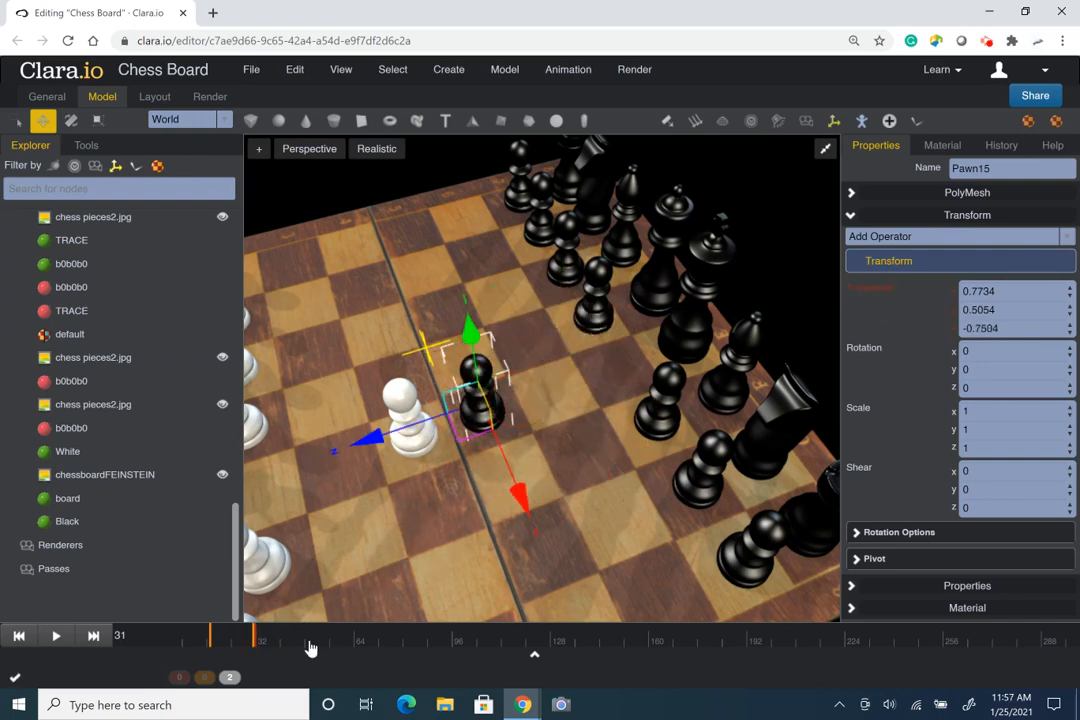
Scrub the timeline through frames 40, 32 and 33 to check Pawn15's advance.
left_click_drag(310, 635, 205, 635)
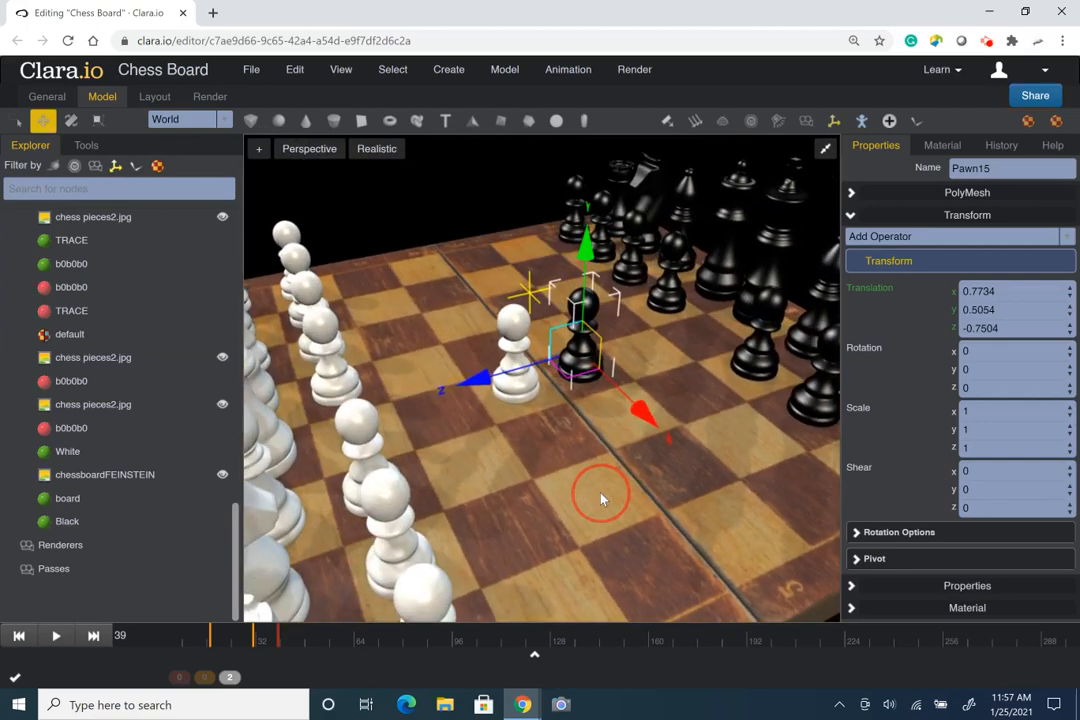
mouse_move(479, 565)
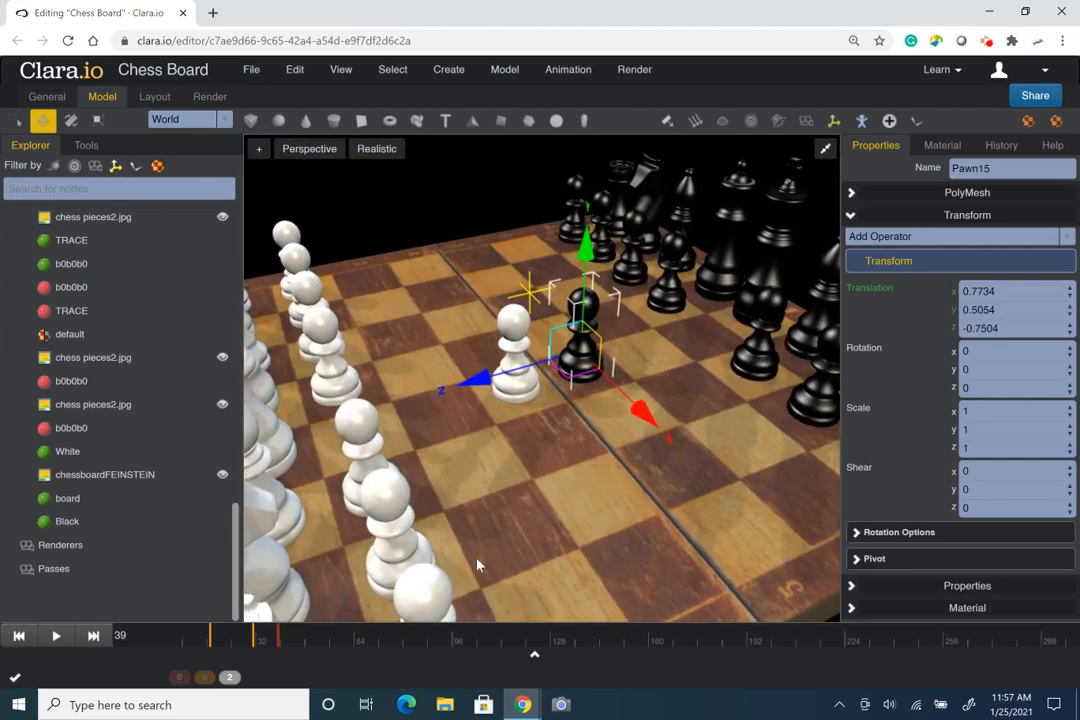
left_click(273, 647)
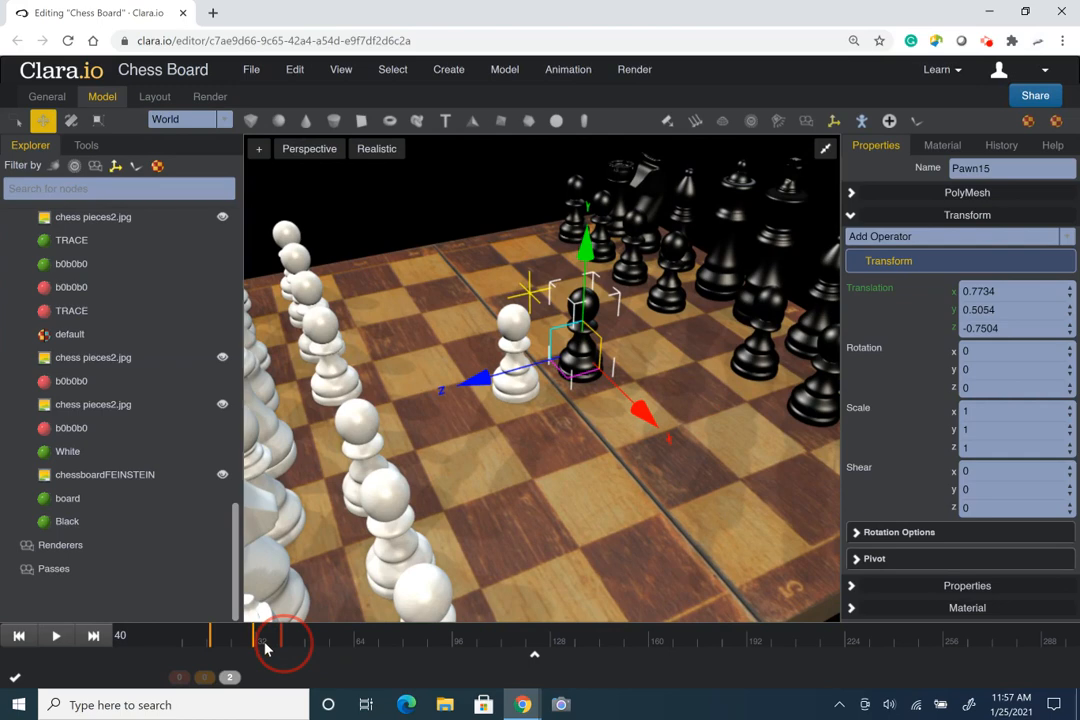
left_click_drag(280, 640, 258, 640)
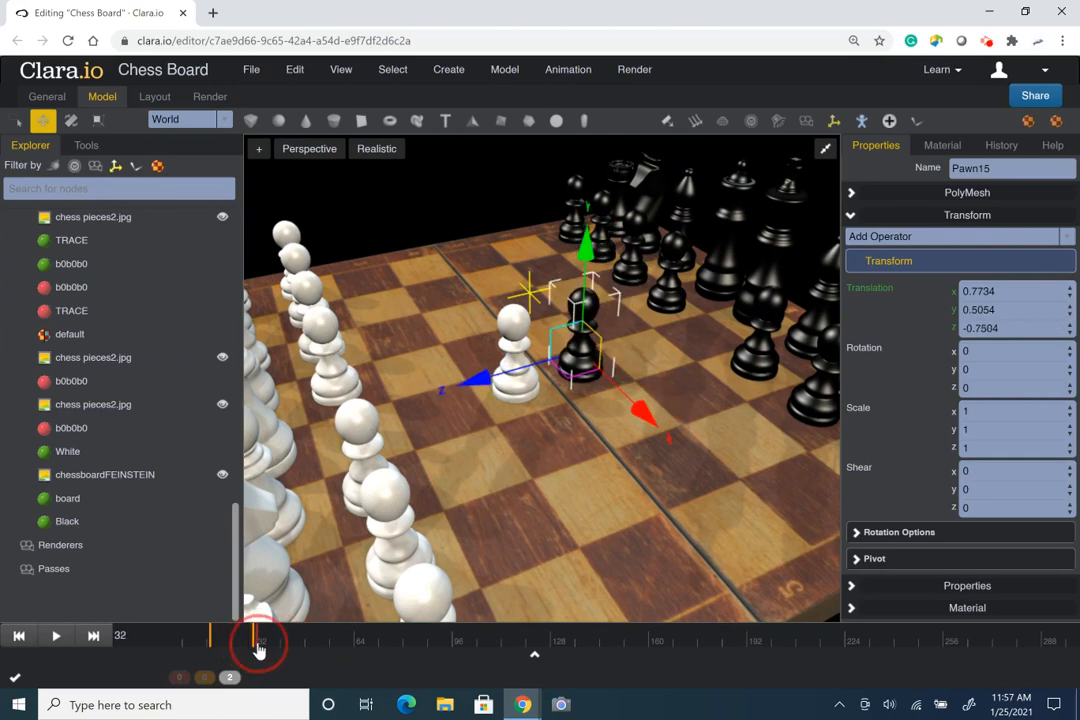
left_click_drag(258, 640, 252, 640)
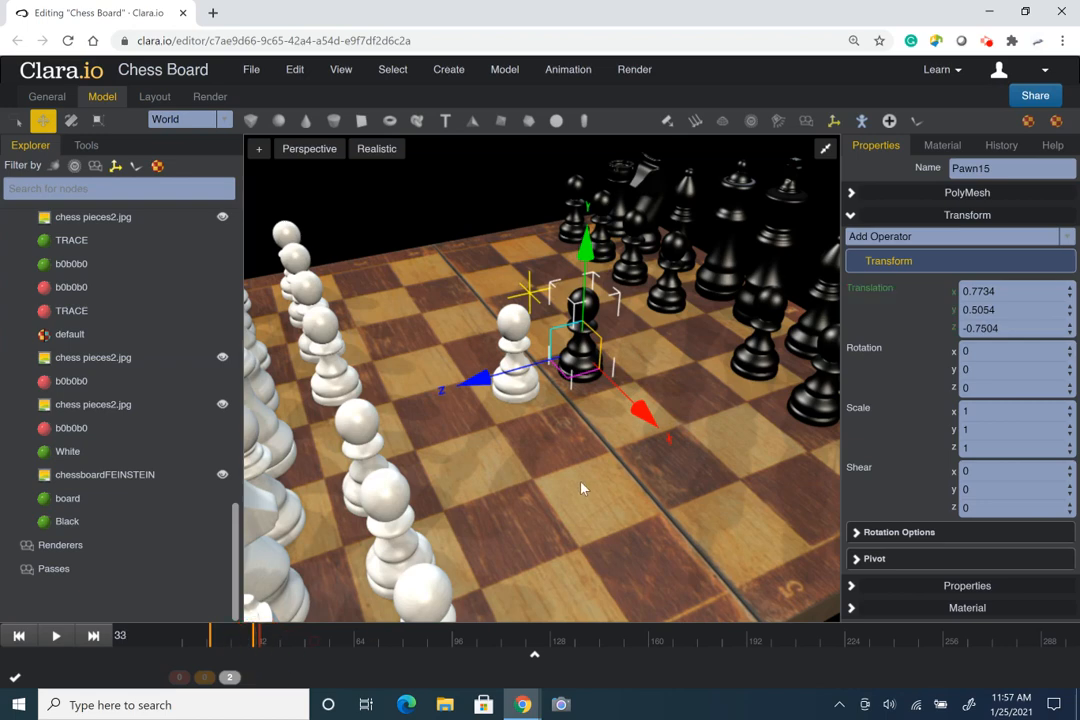
mouse_move(370, 465)
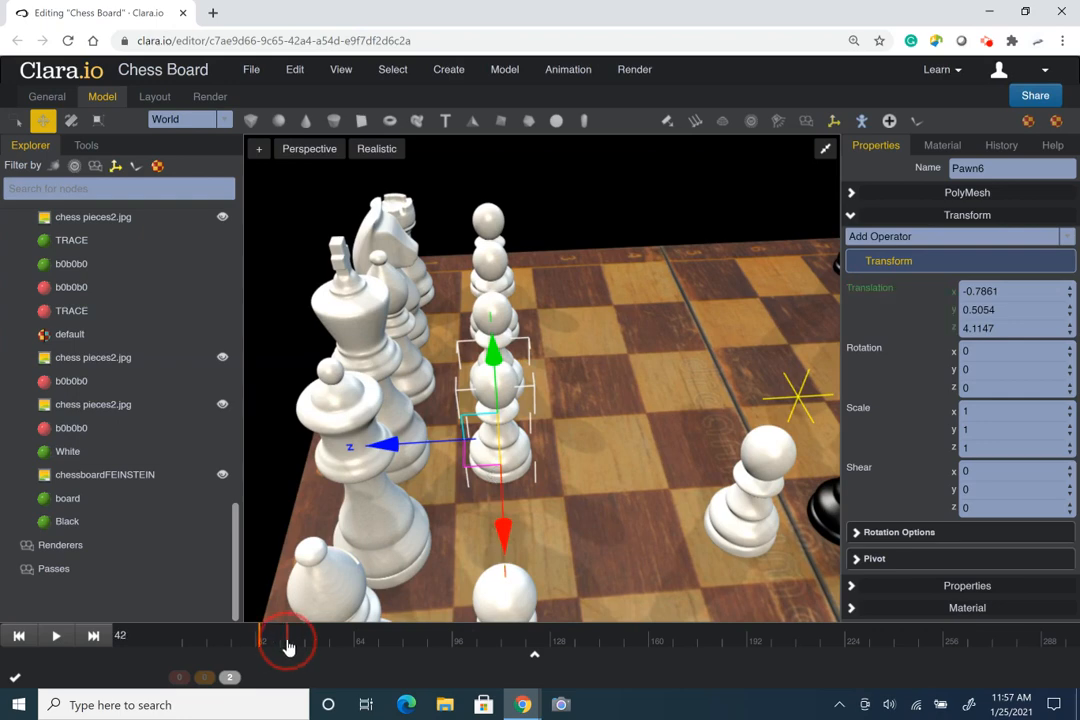
Move the timeline to frame 42 for Pawn6, then scrub back to frame 8 to review.
left_click_drag(288, 640, 305, 640)
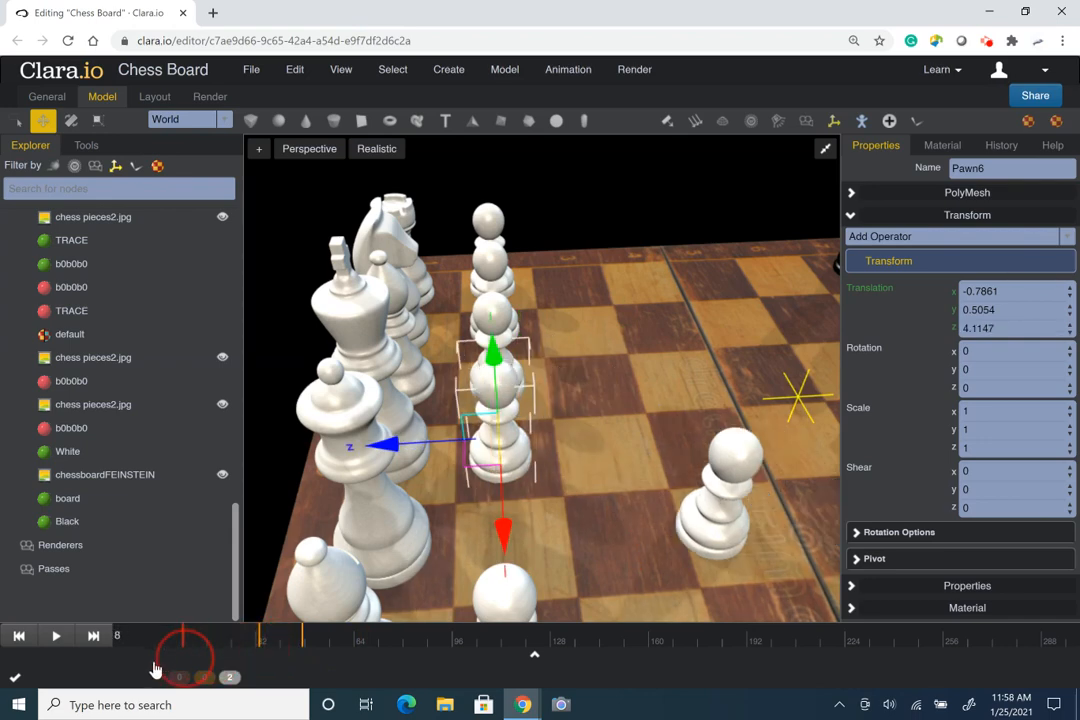
left_click_drag(155, 669, 320, 664)
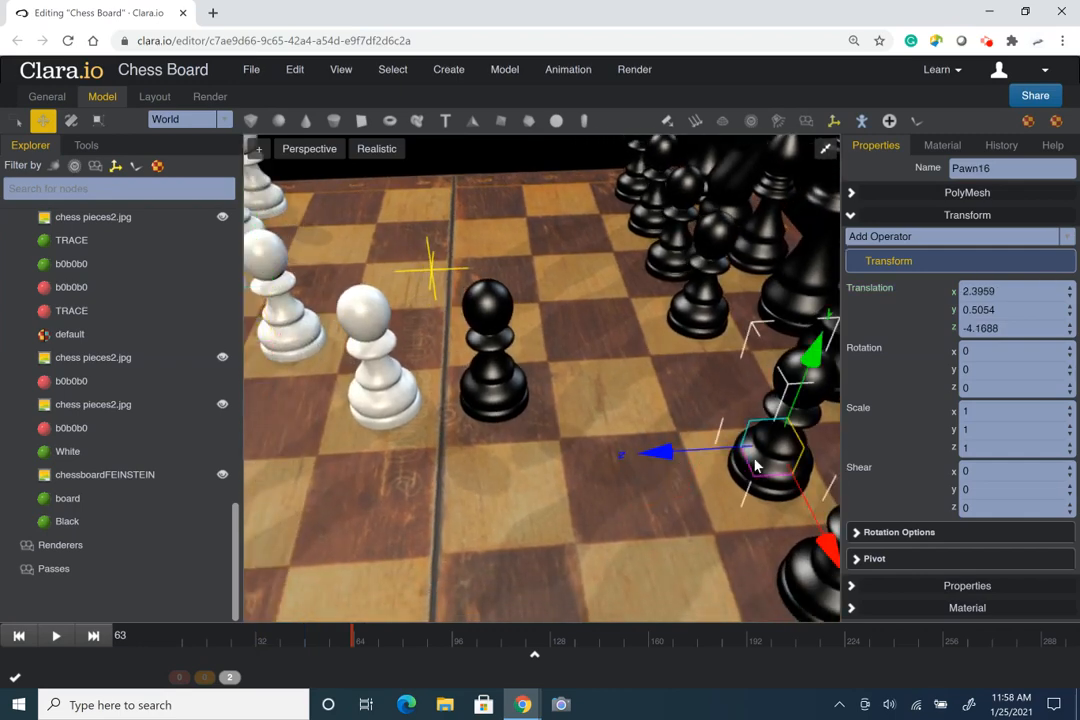
mouse_move(743, 544)
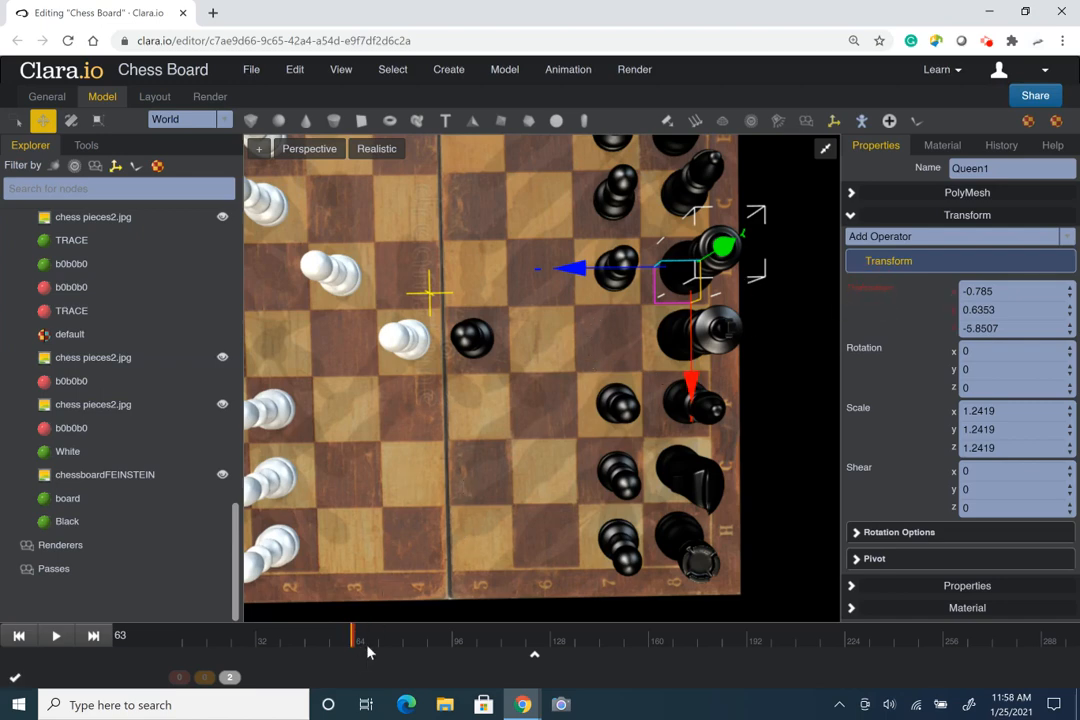
At frame 79, drag Queen1 diagonally across the board onto its final square.
left_click(411, 645)
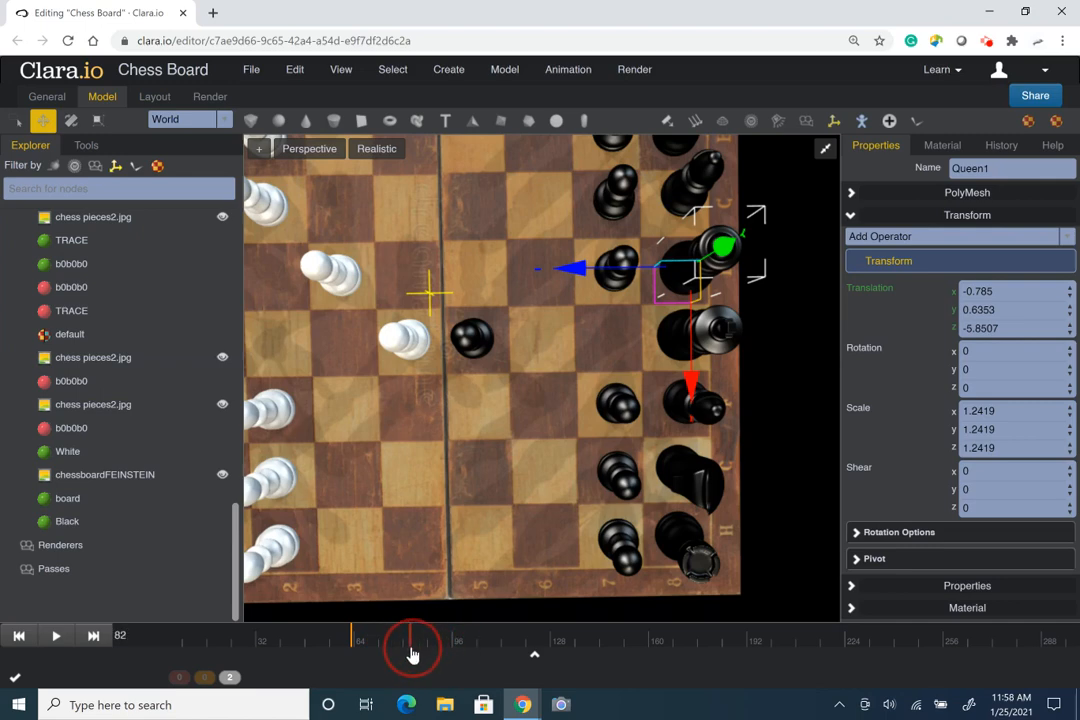
left_click_drag(413, 635, 400, 635)
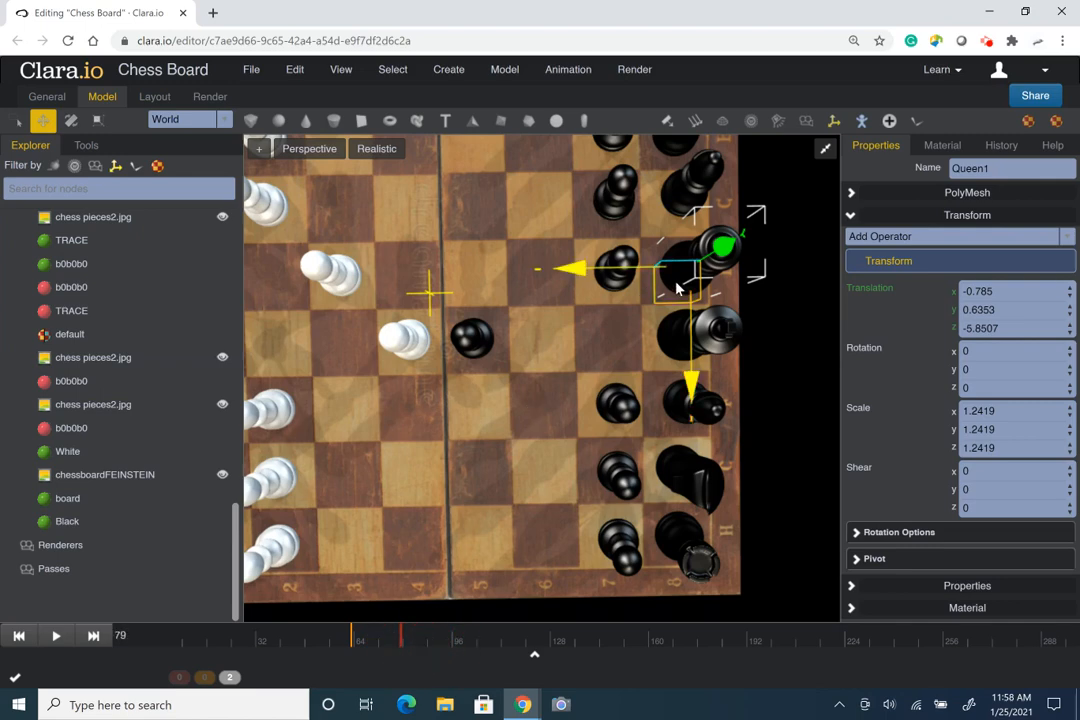
left_click_drag(680, 288, 603, 328)
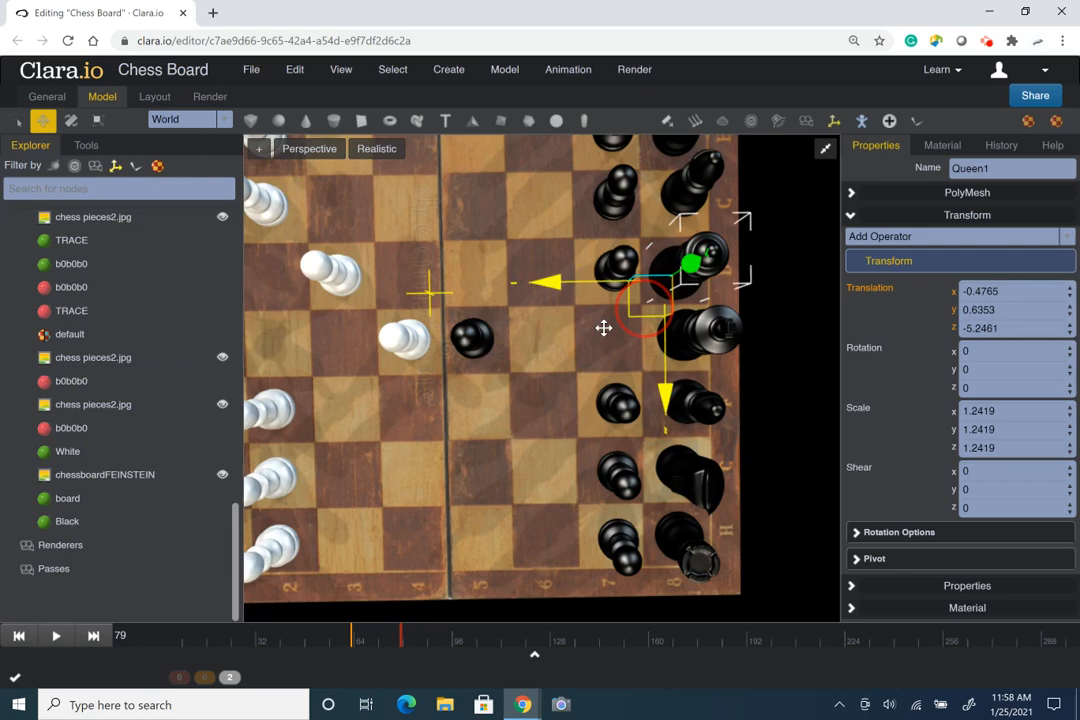
left_click_drag(665, 265, 460, 515)
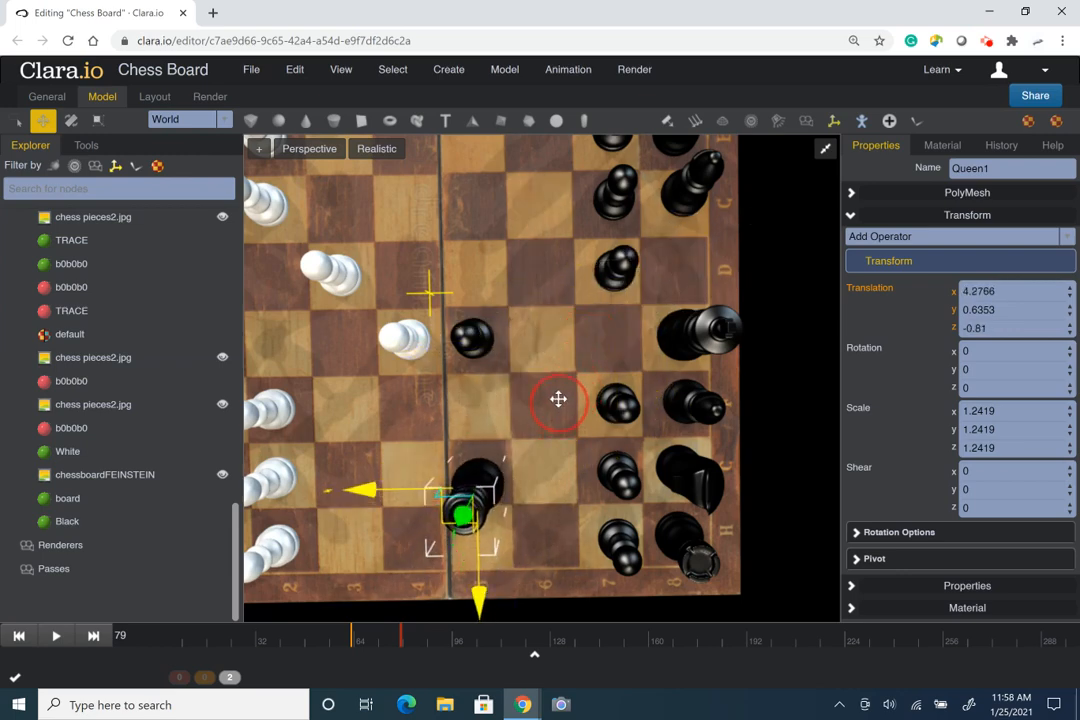
left_click_drag(558, 400, 575, 323)
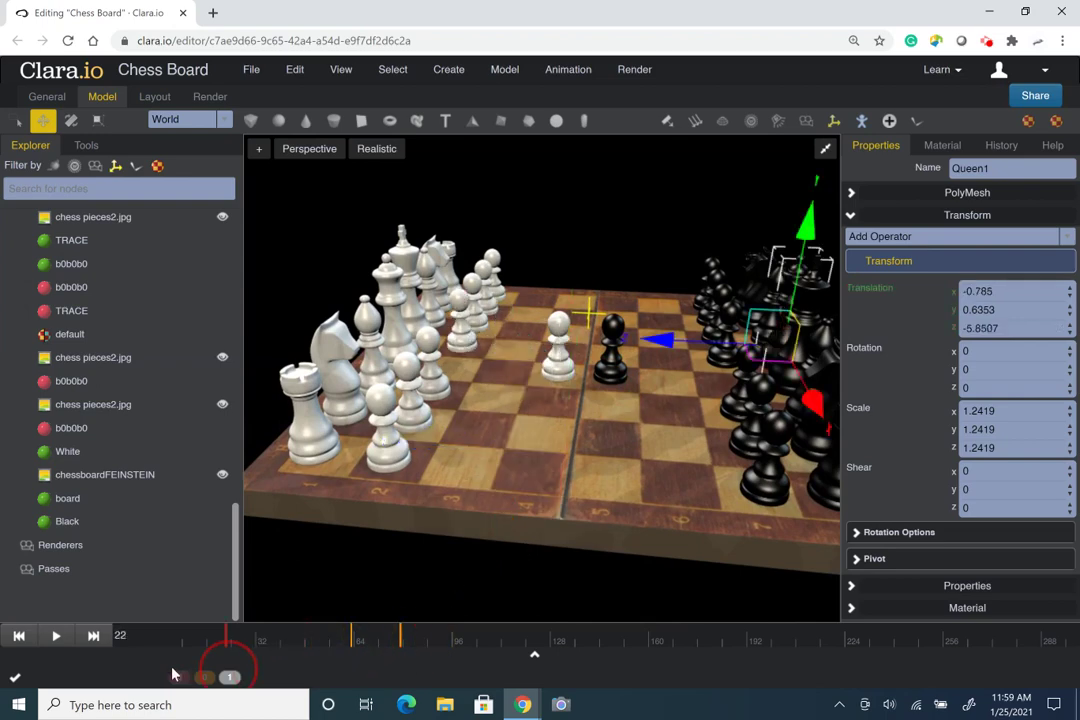
left_click_drag(227, 635, 443, 635)
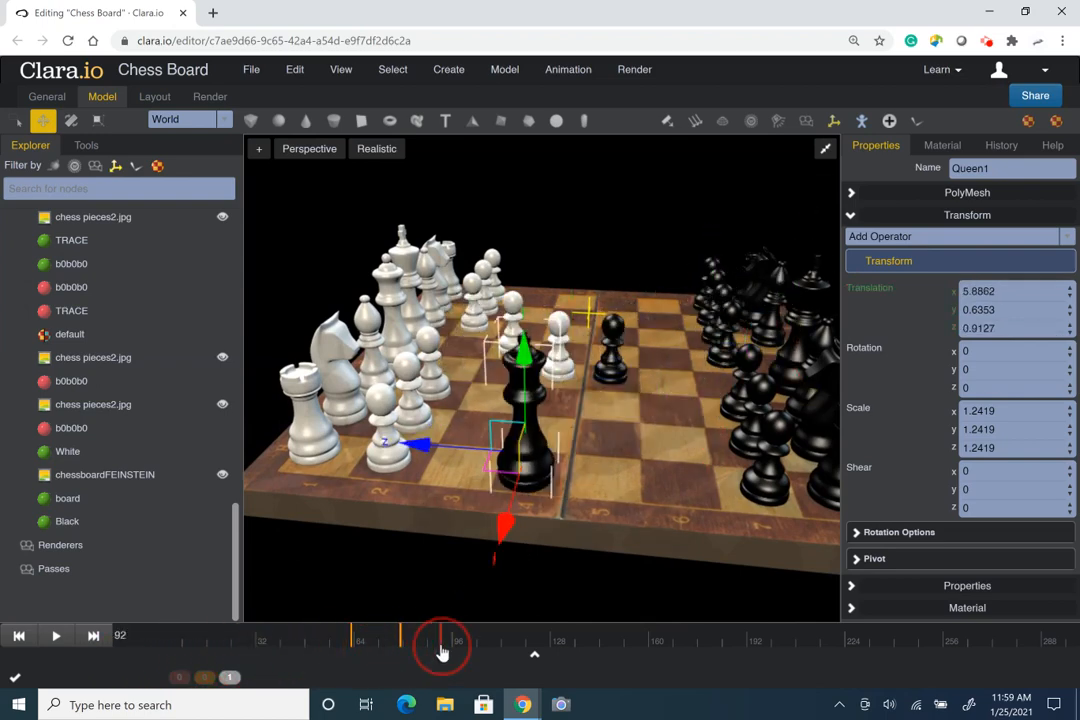
left_click_drag(440, 635, 180, 650)
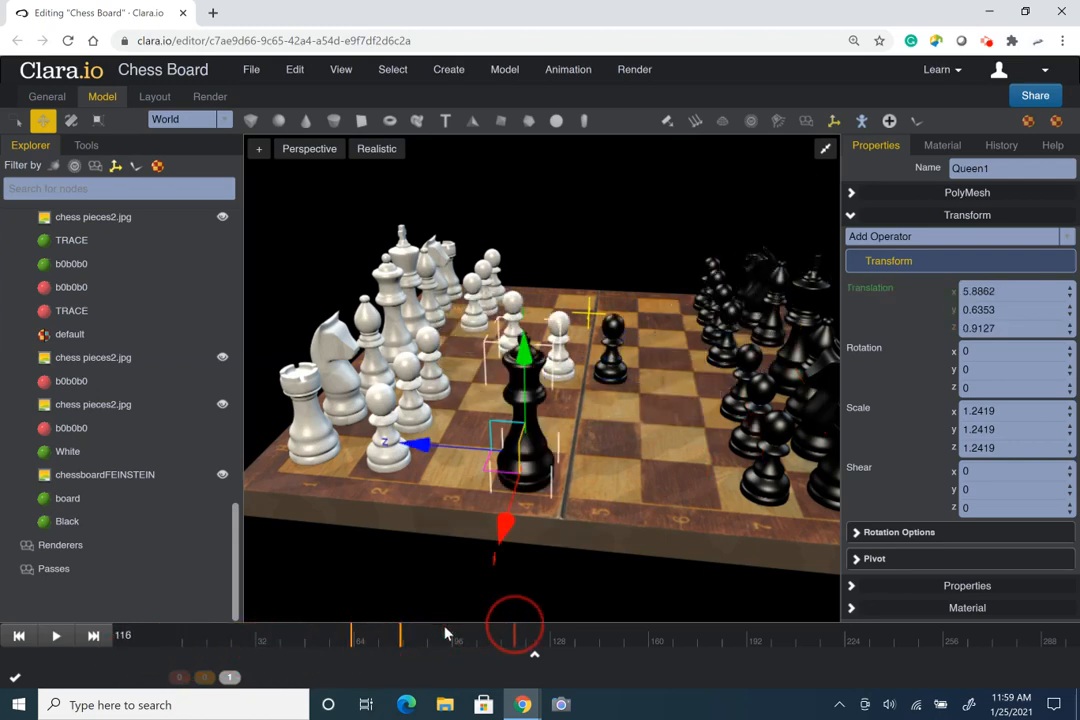
left_click_drag(515, 635, 287, 635)
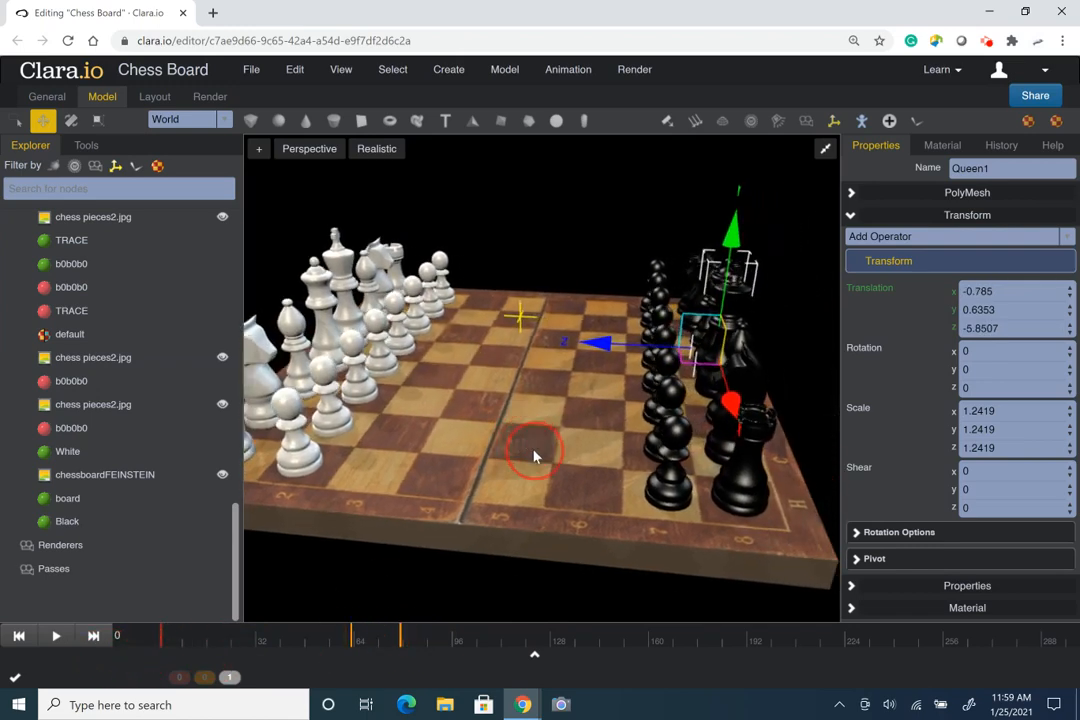
left_click_drag(535, 455, 570, 490)
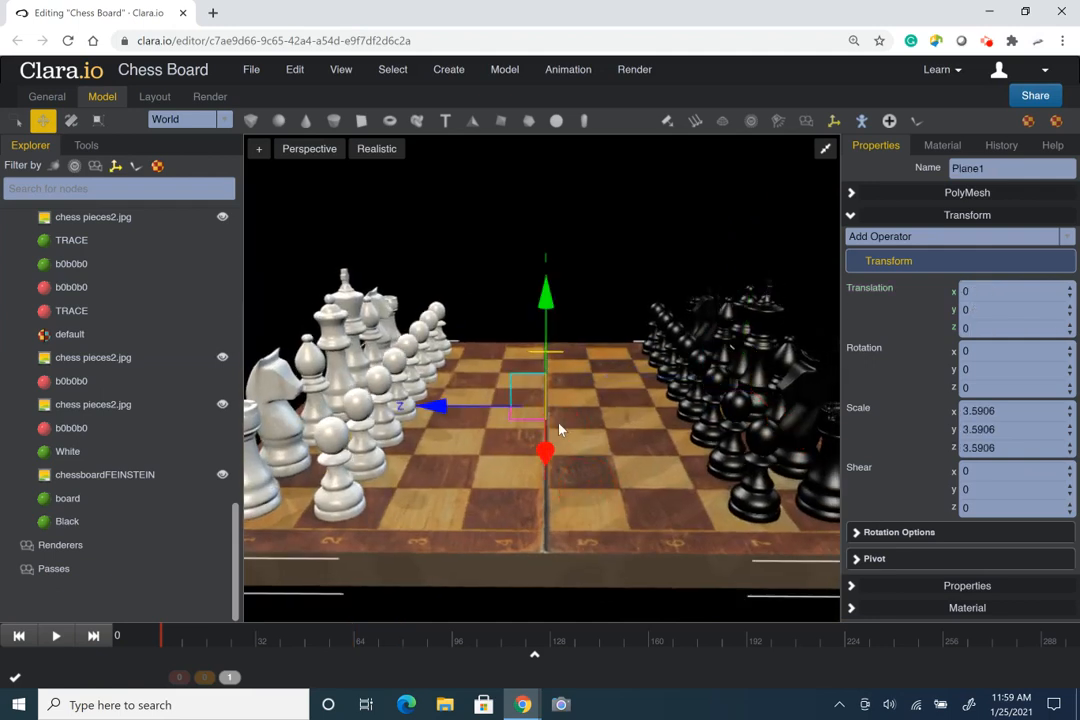
mouse_move(626, 456)
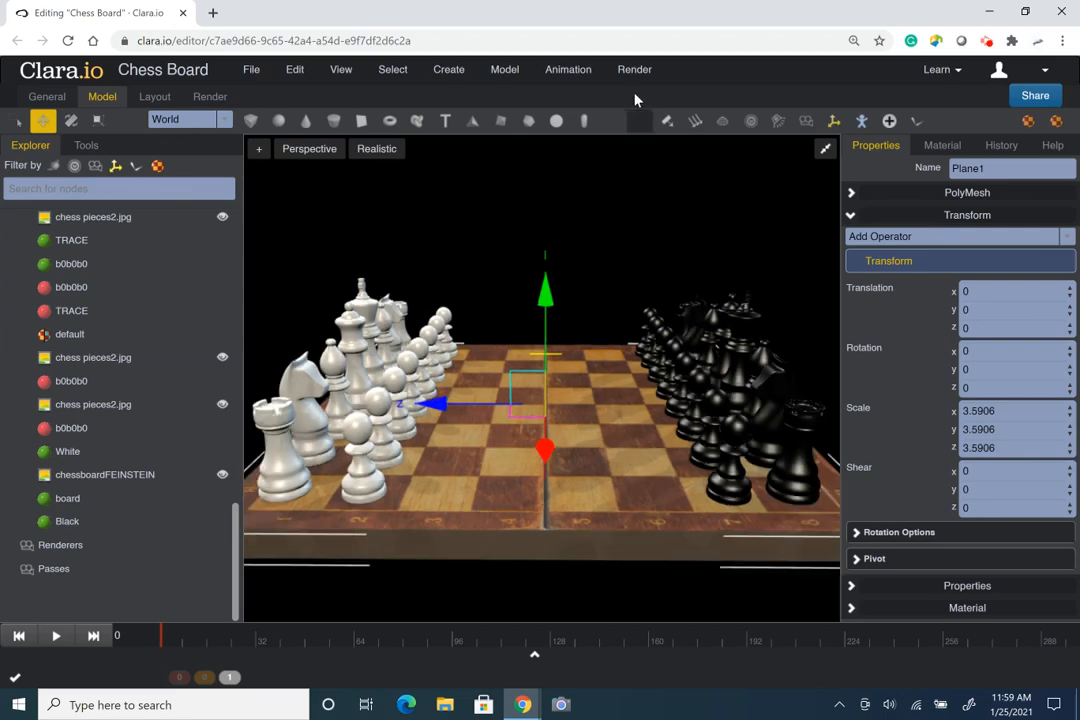
Change the viewport from Perspective to Cameras > TurnTableCamera.
left_click(634, 69)
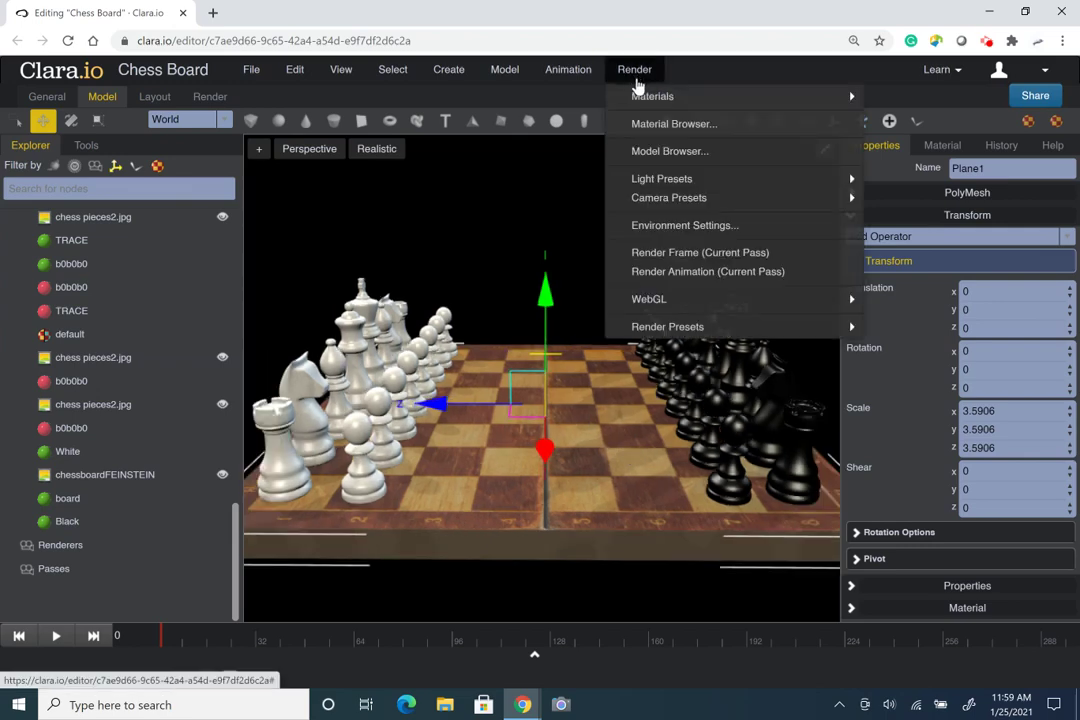
mouse_move(668, 197)
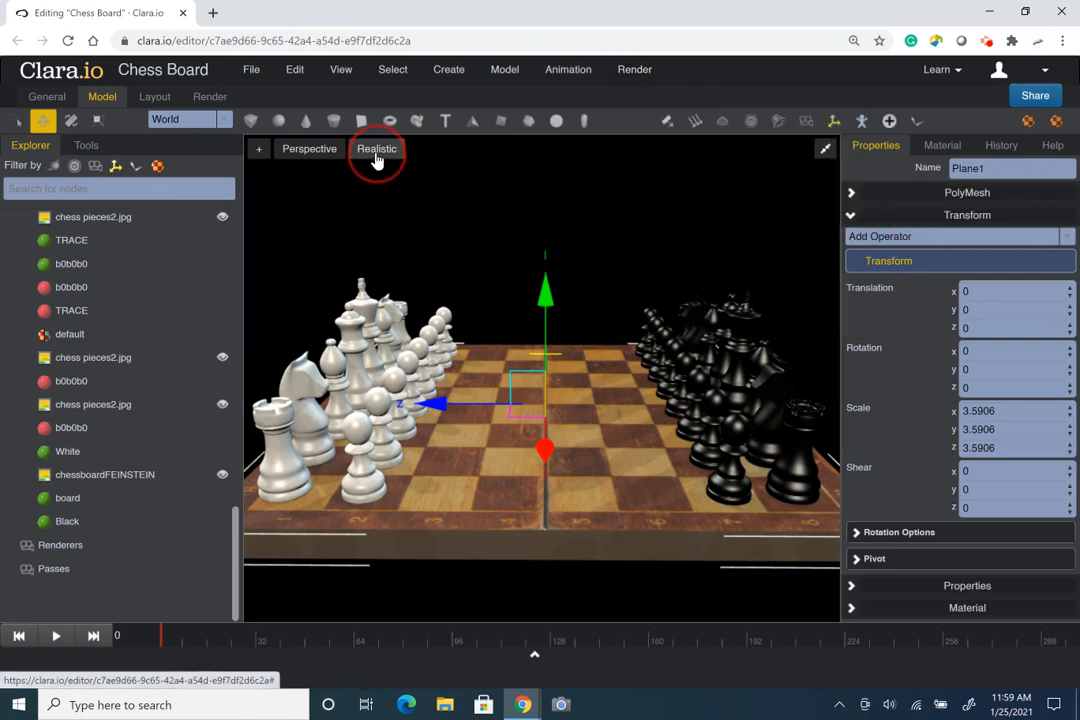
left_click(377, 148)
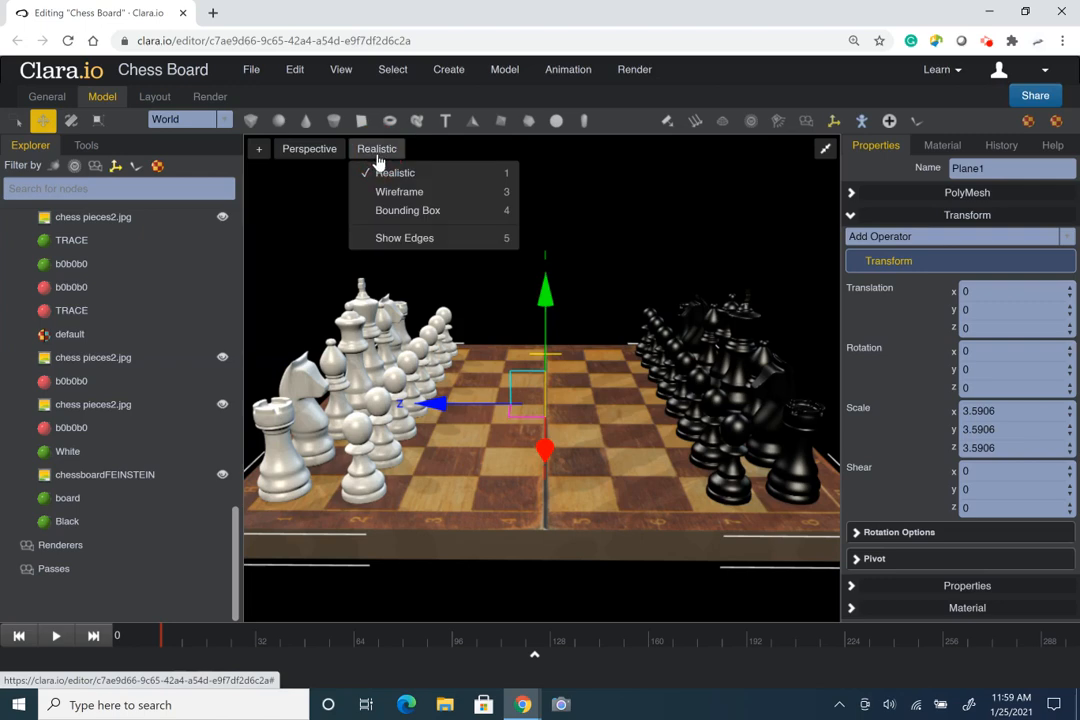
left_click(309, 148)
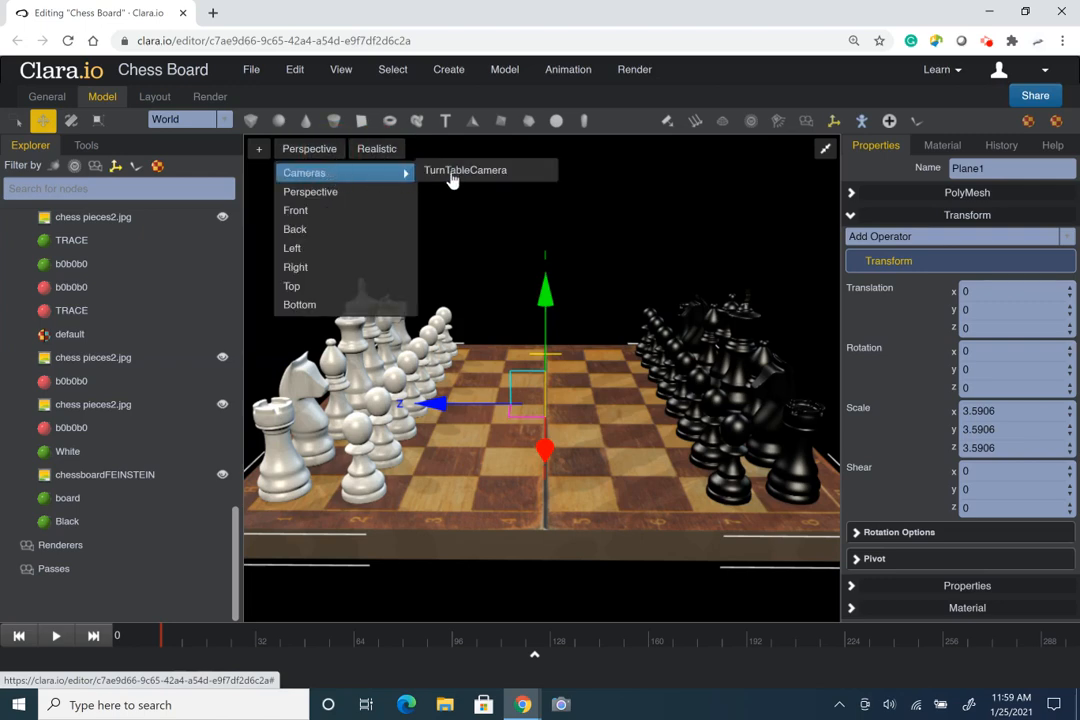
left_click(465, 170)
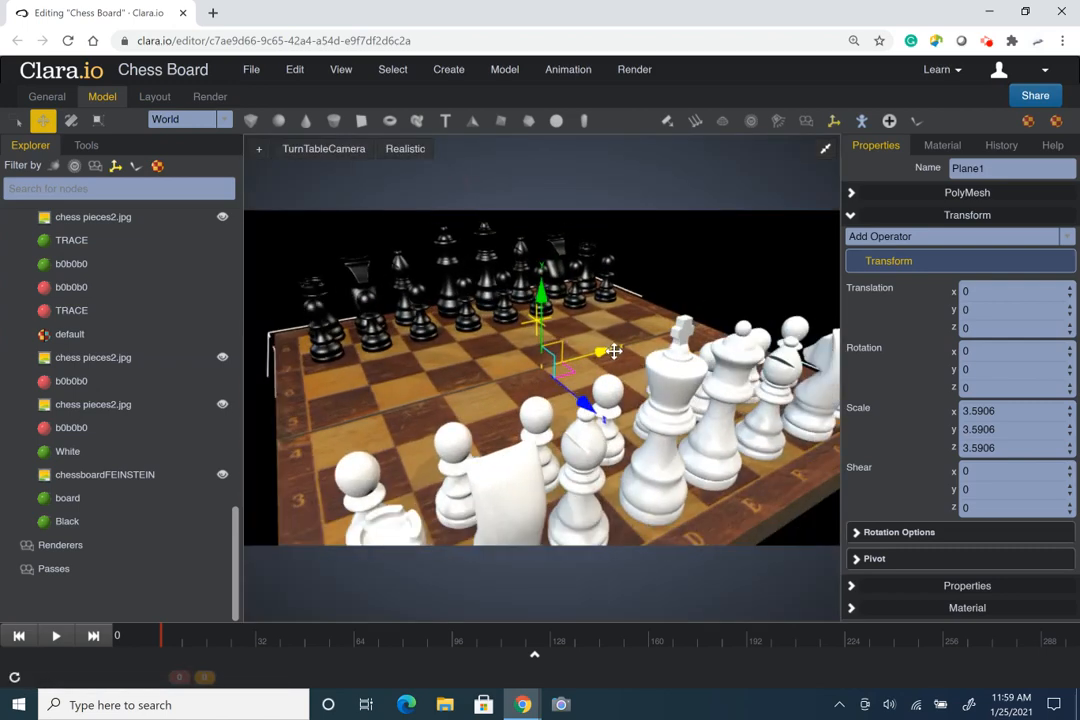
Play and stop the animation through TurnTableCamera, then switch the viewport back to Perspective.
left_click(58, 636)
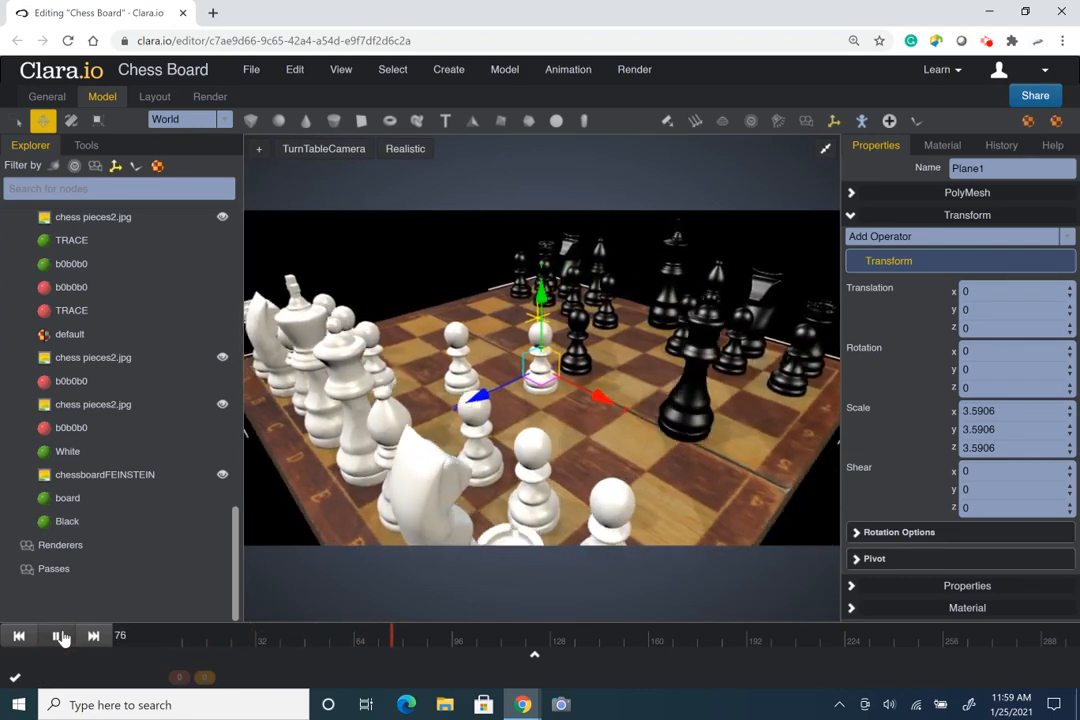
left_click(55, 635)
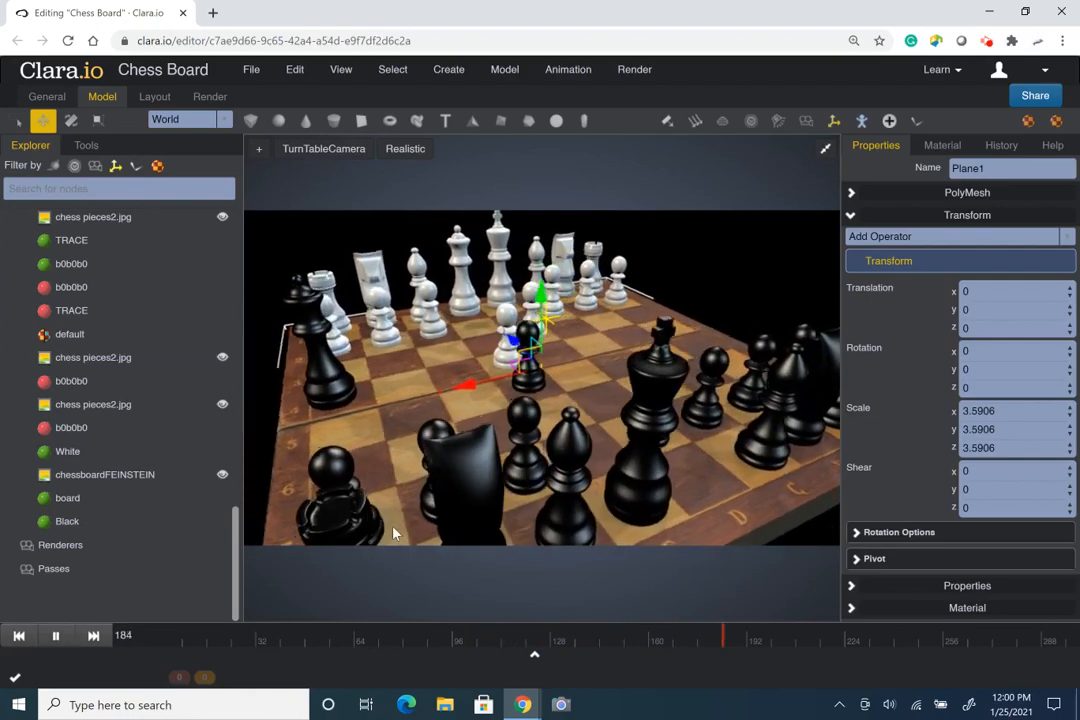
left_click(54, 636)
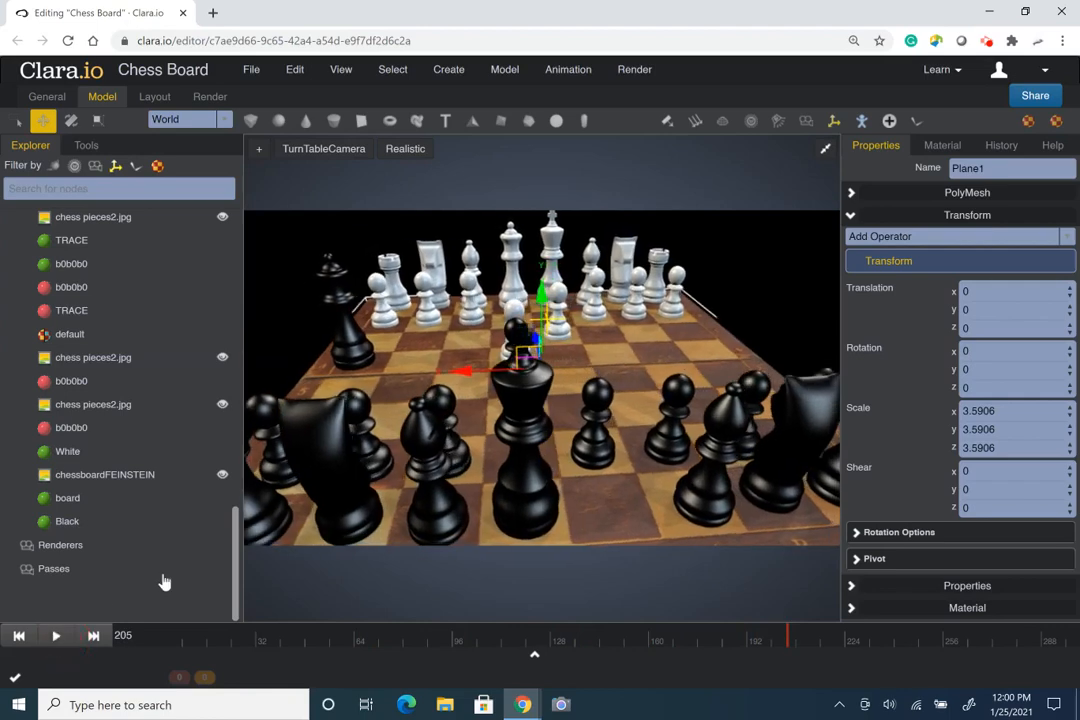
mouse_move(292, 605)
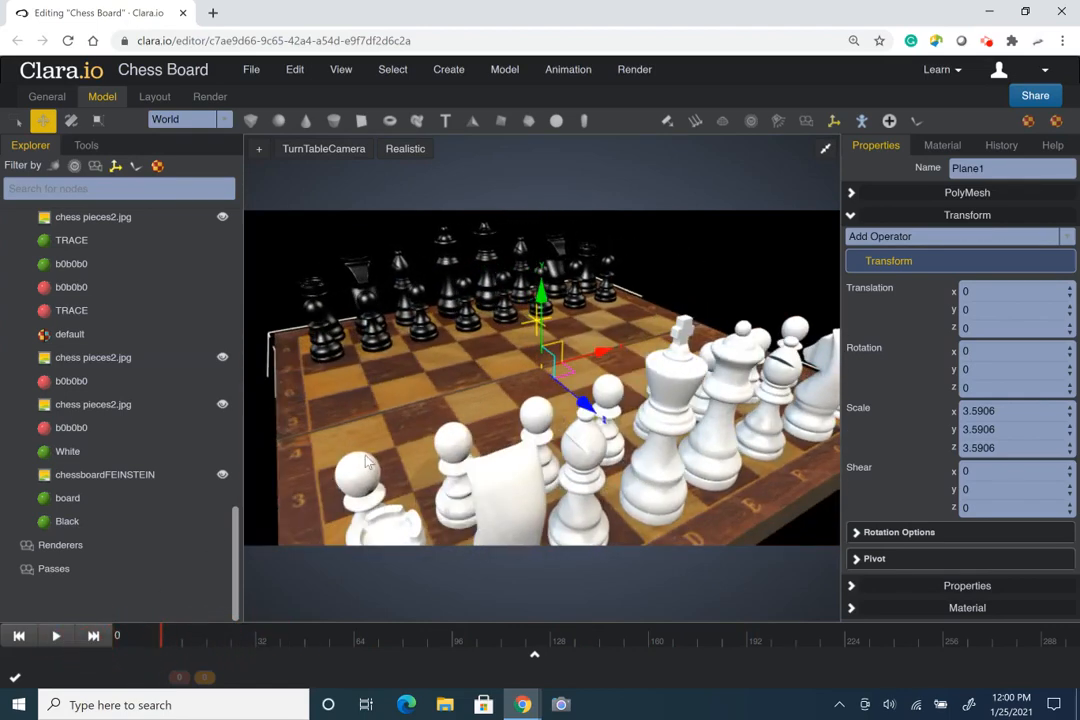
left_click(324, 148)
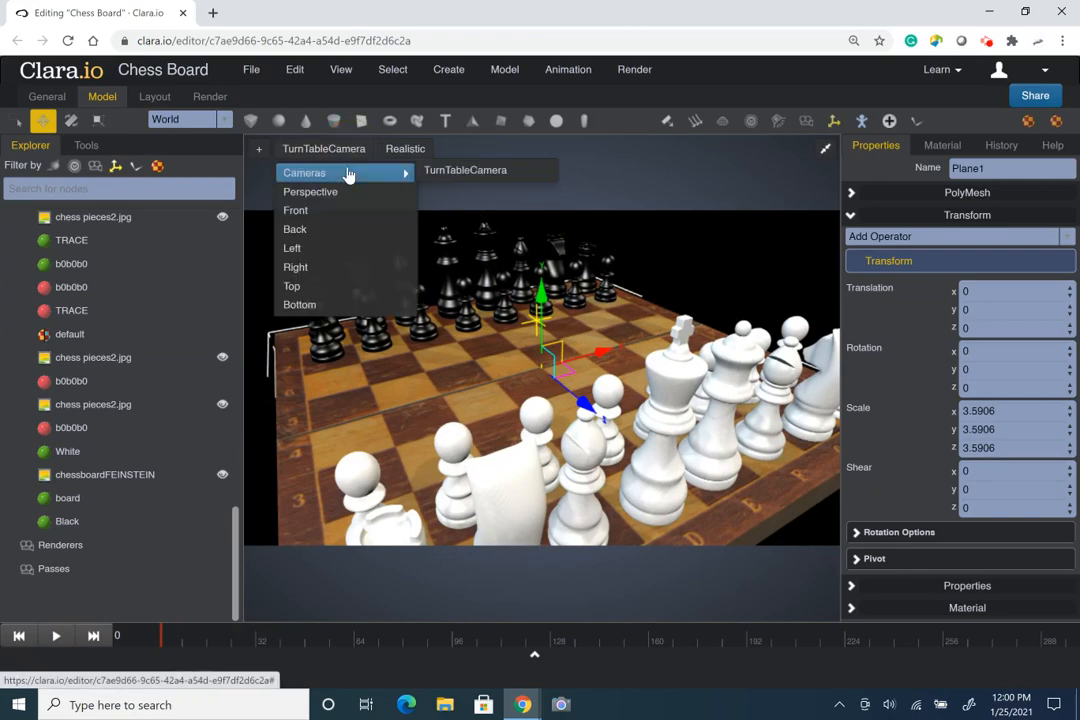
left_click(310, 191)
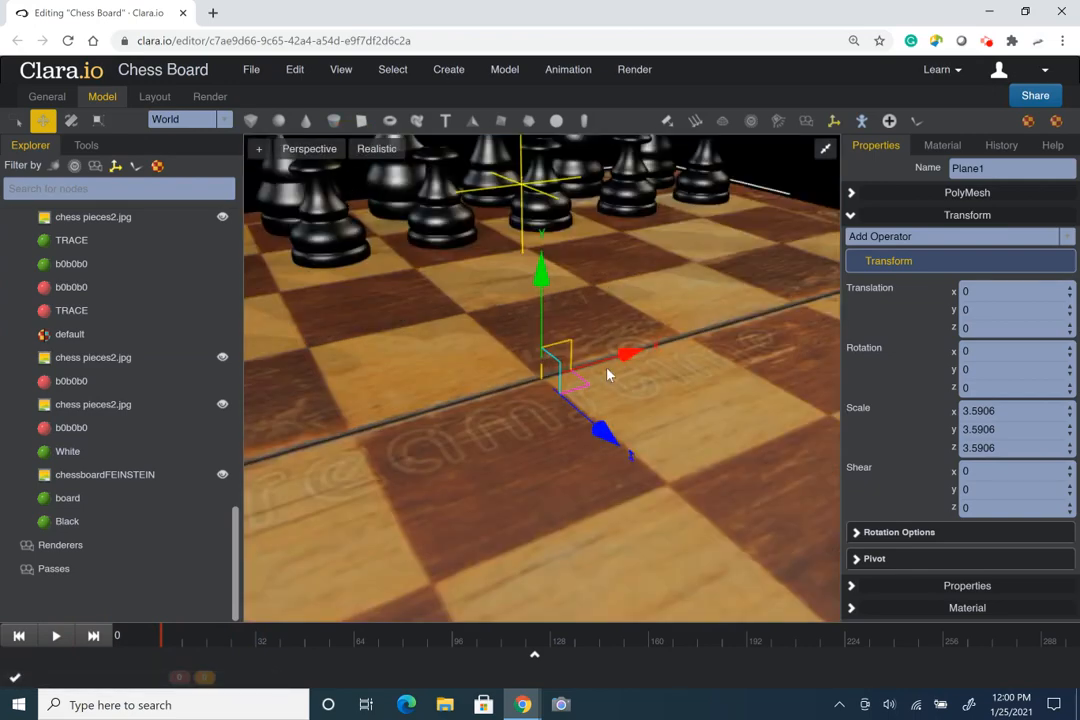